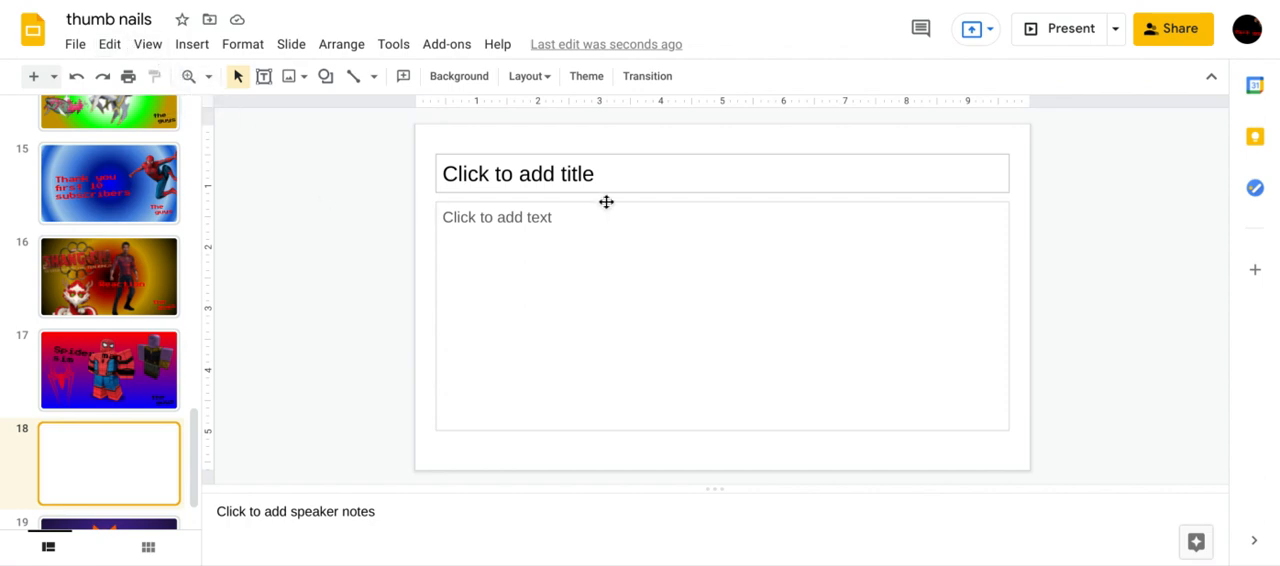
mouse_move(459, 104)
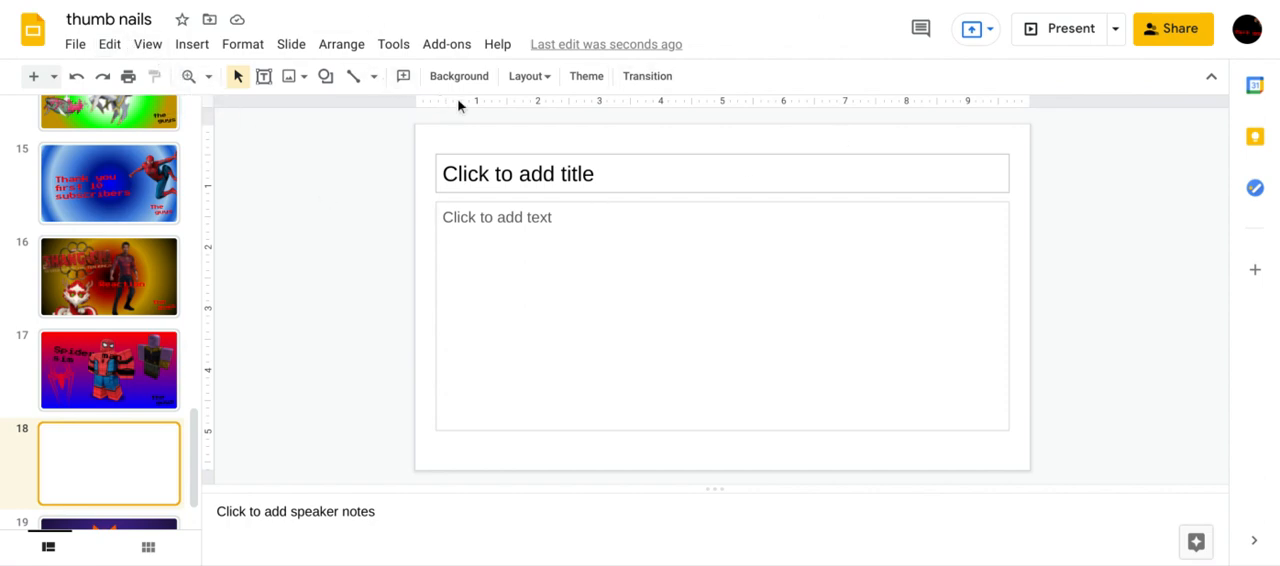
Build a custom background gradient with a magenta first stop and blue end stop.
click(459, 75)
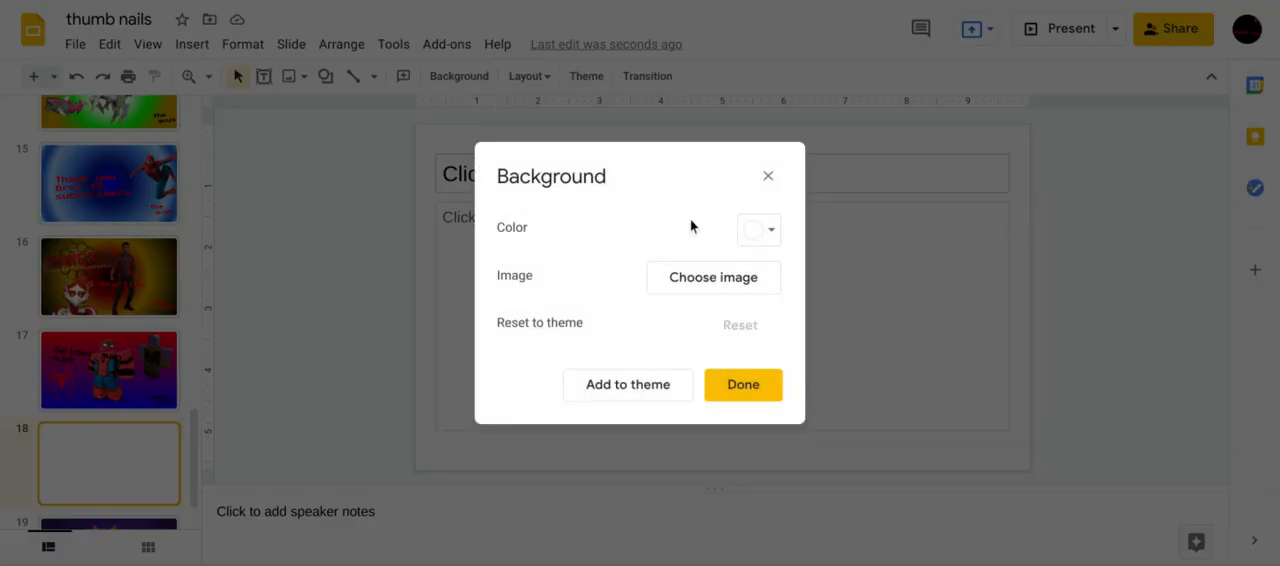
click(752, 229)
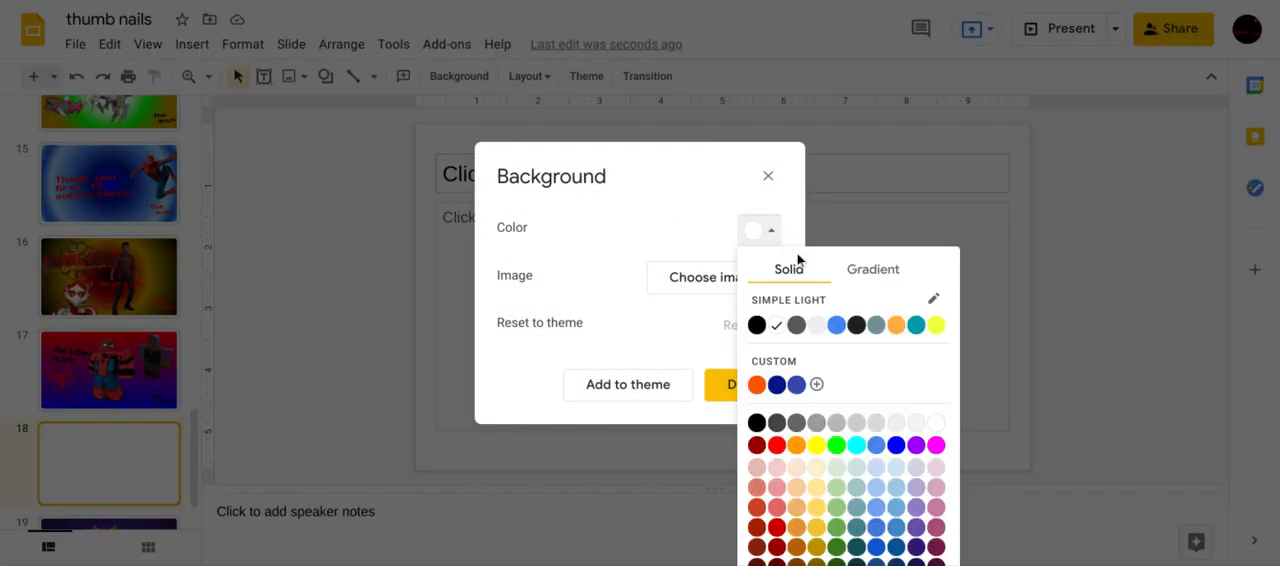
click(872, 269)
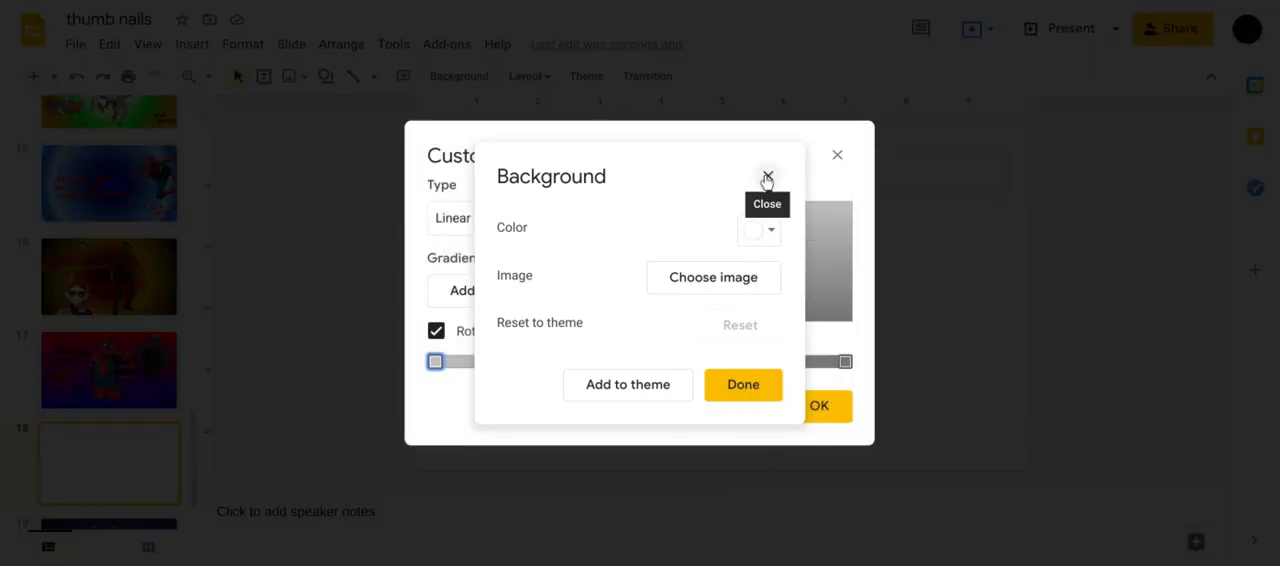
click(767, 175)
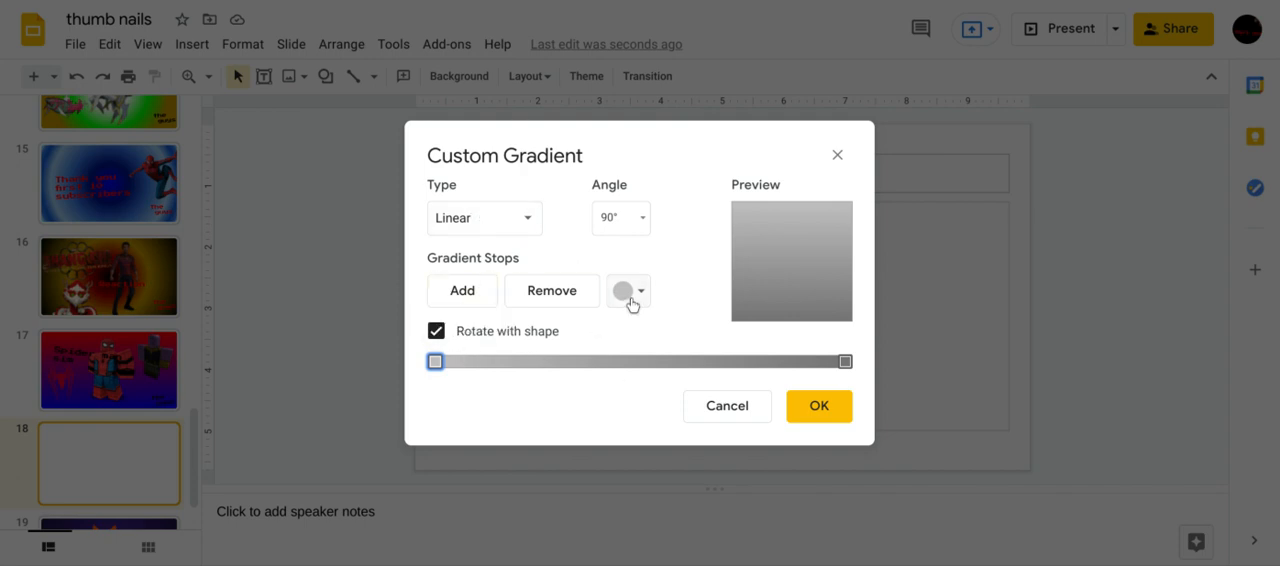
click(627, 290)
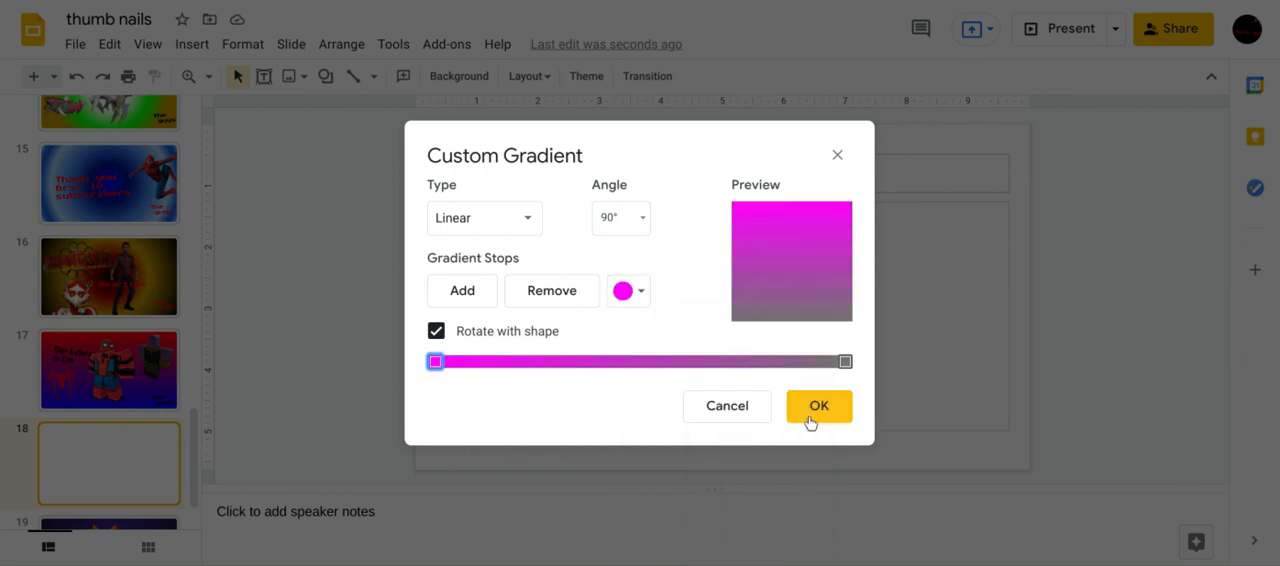
click(845, 361)
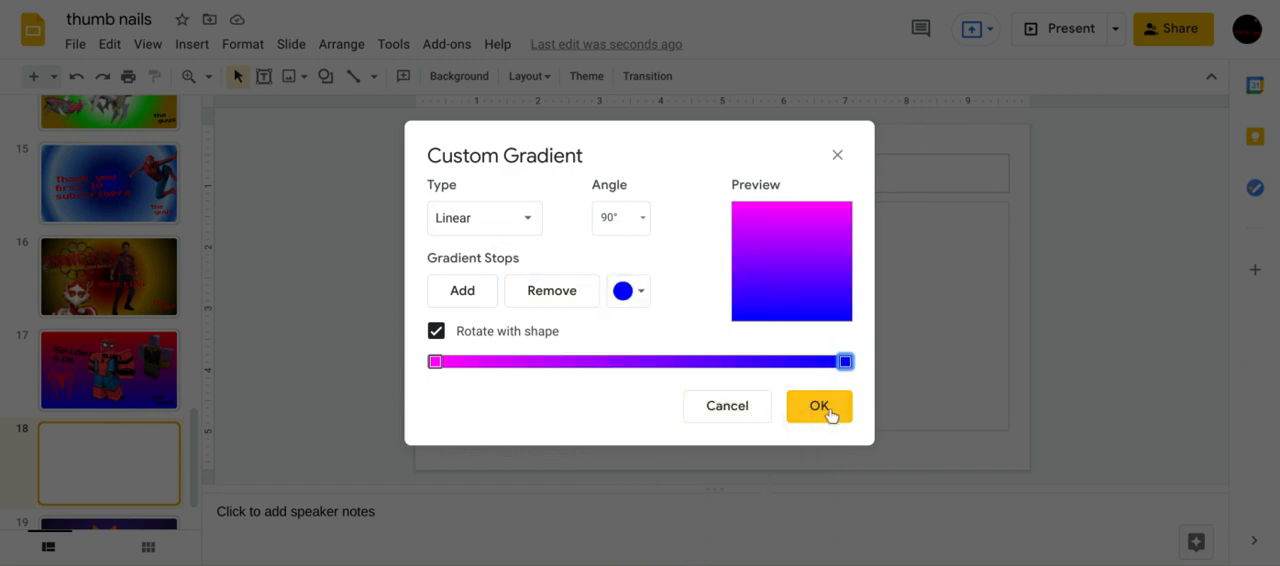
Try a radial gradient, settle on linear, and apply the magenta-to-blue background.
click(483, 217)
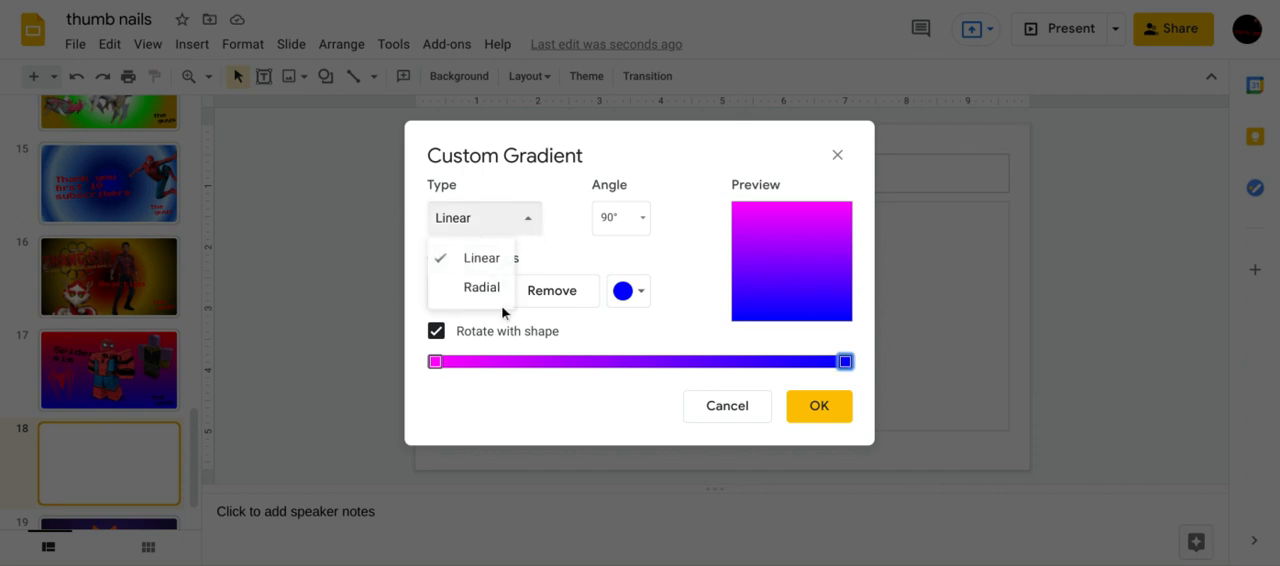
click(481, 287)
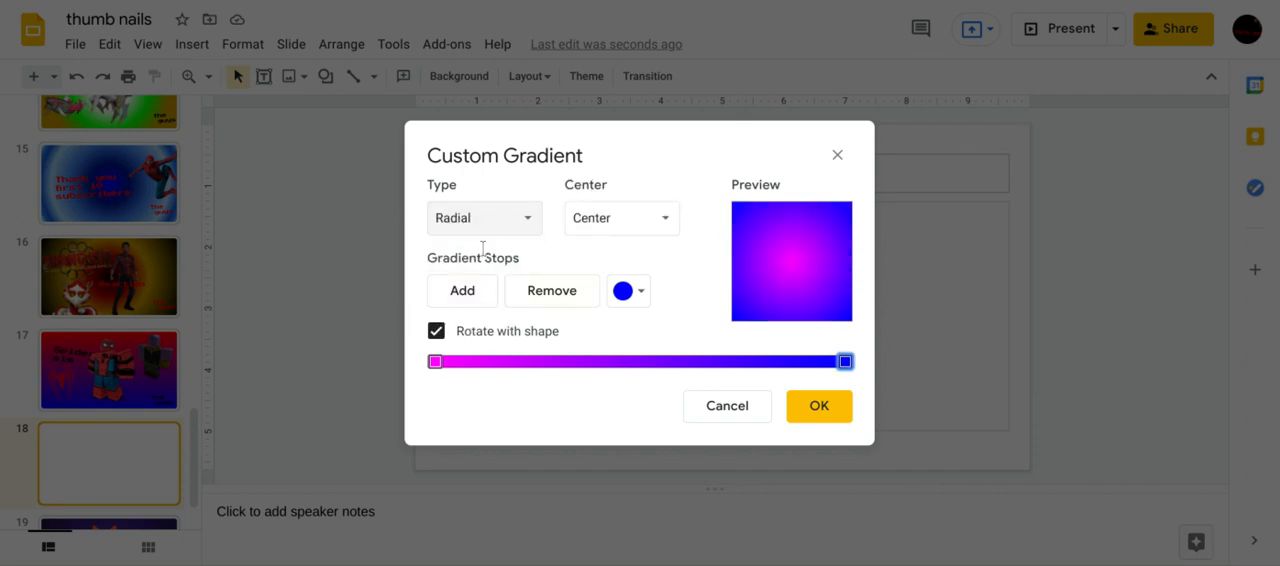
click(484, 218)
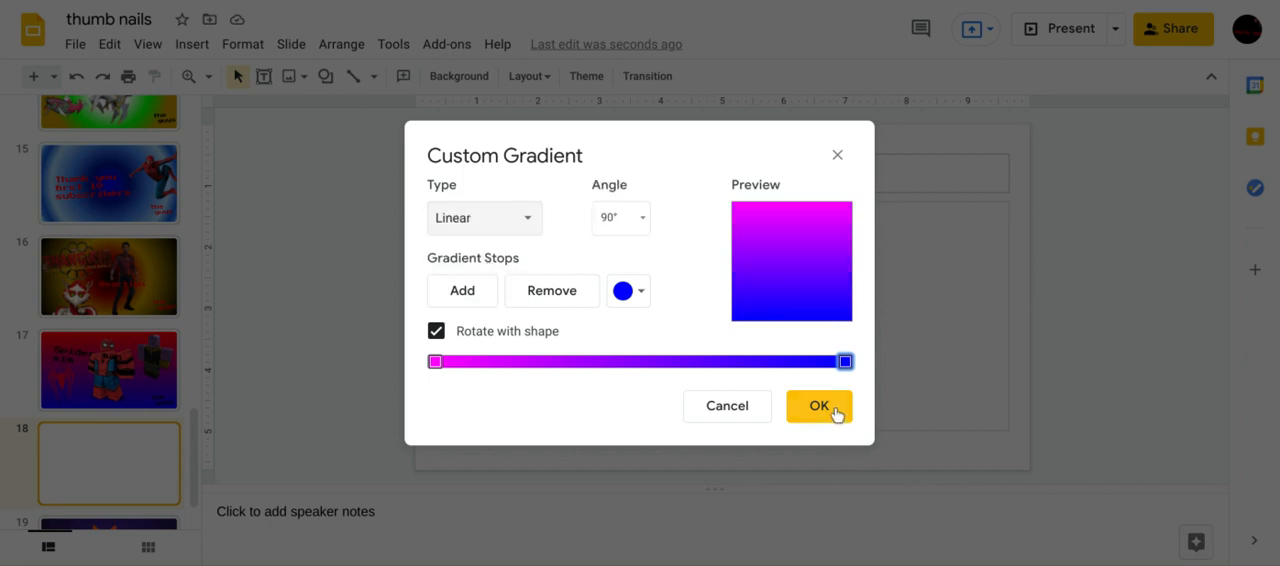
click(818, 405)
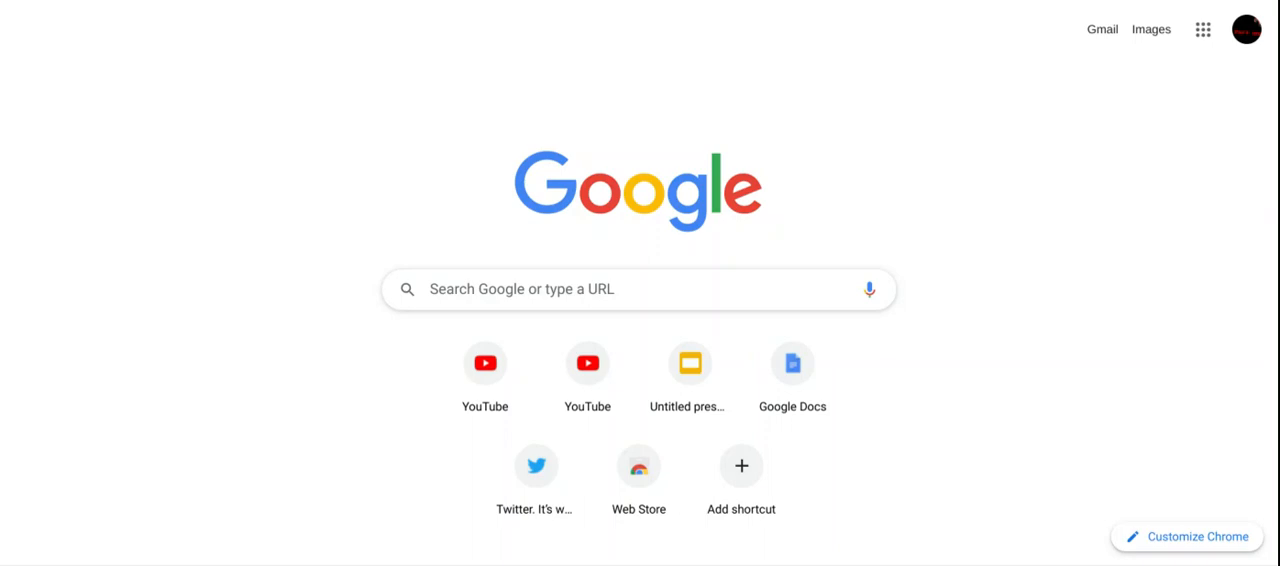
Search Google Images for 'trex with transparent background'.
text(trex with transparent background)
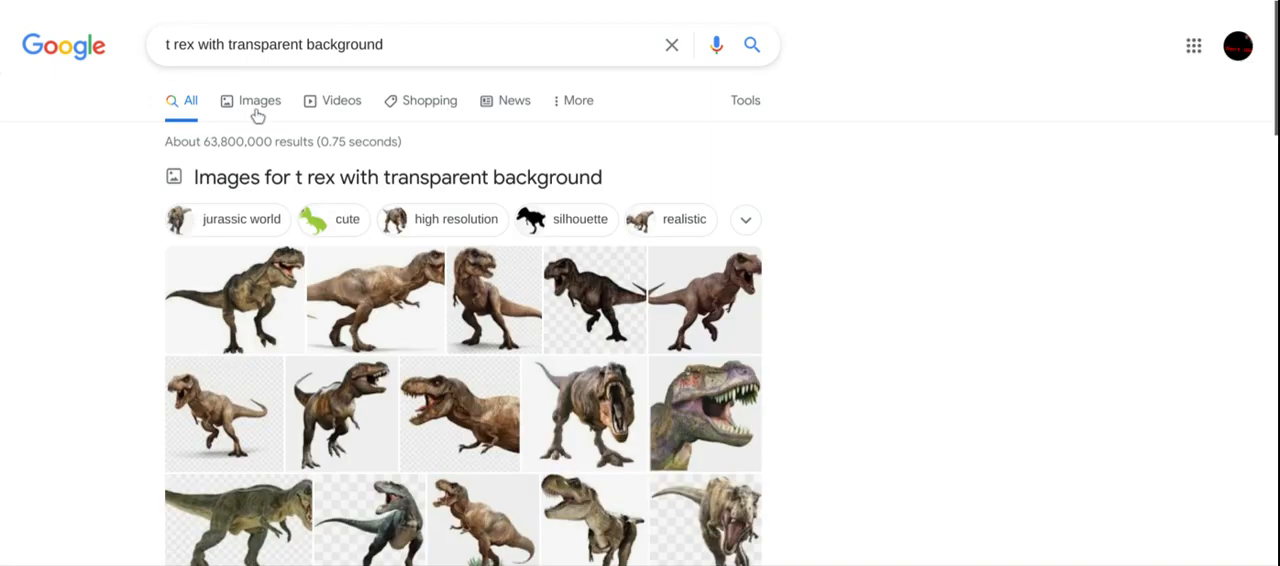
click(259, 100)
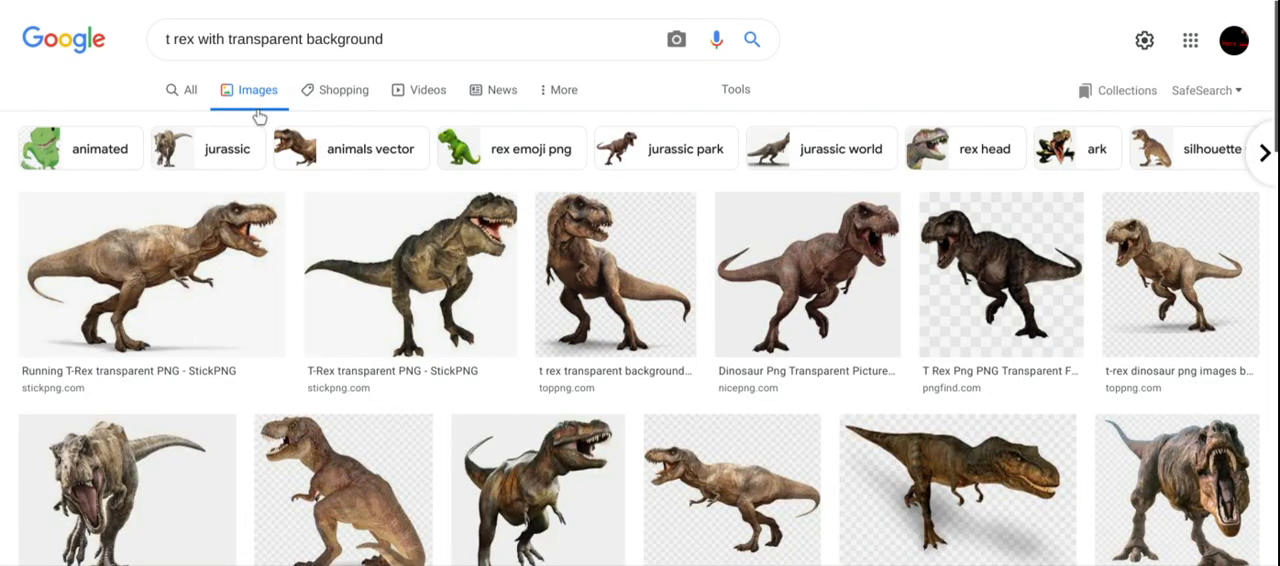
mouse_move(664, 333)
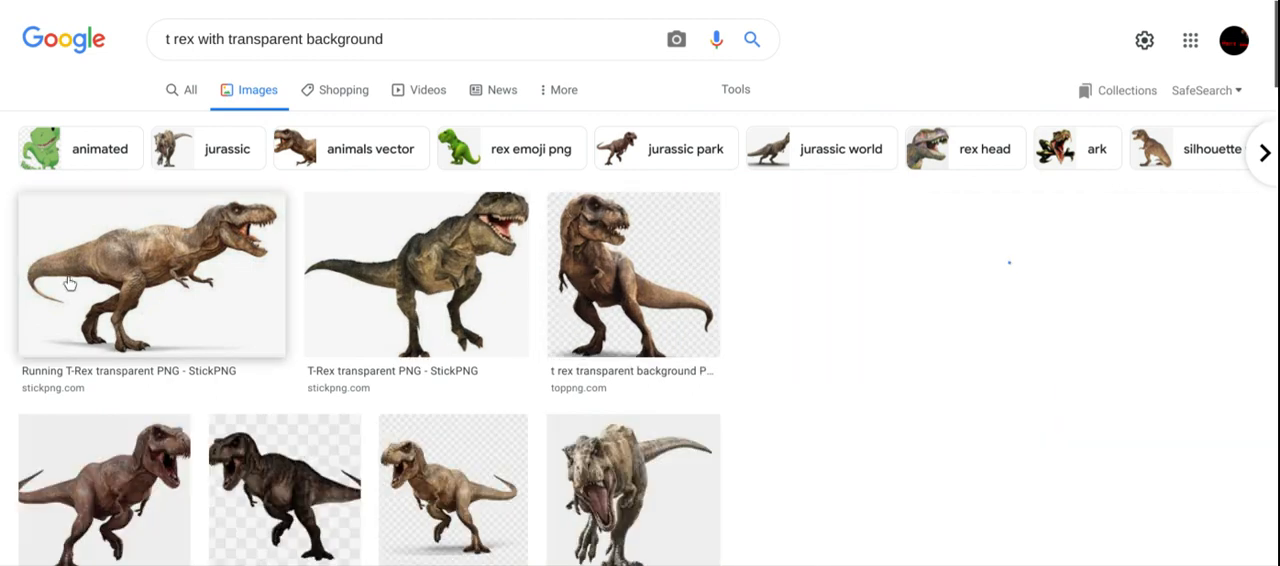
Preview several T-Rex PNGs and settle on the Running T-Rex transparent image.
click(150, 275)
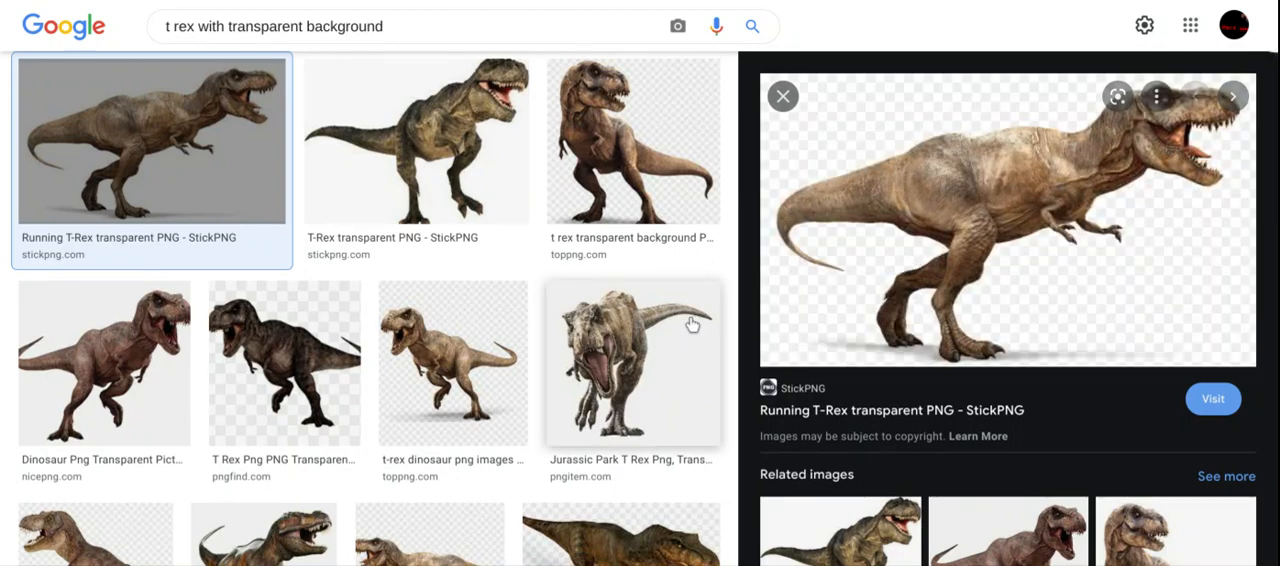
click(632, 362)
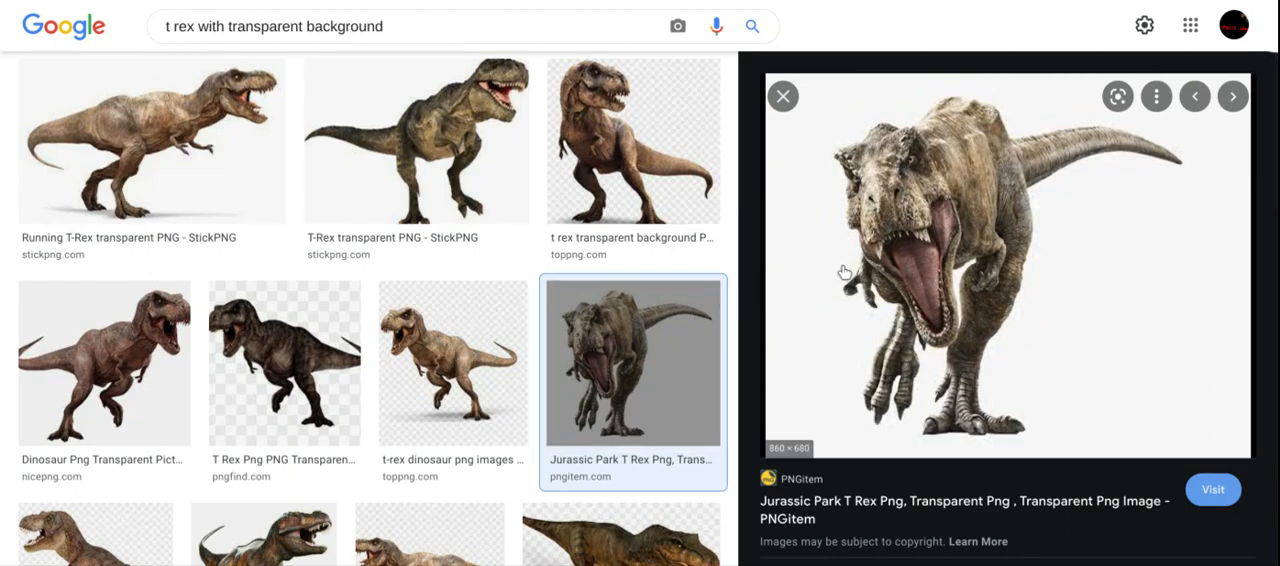
click(284, 362)
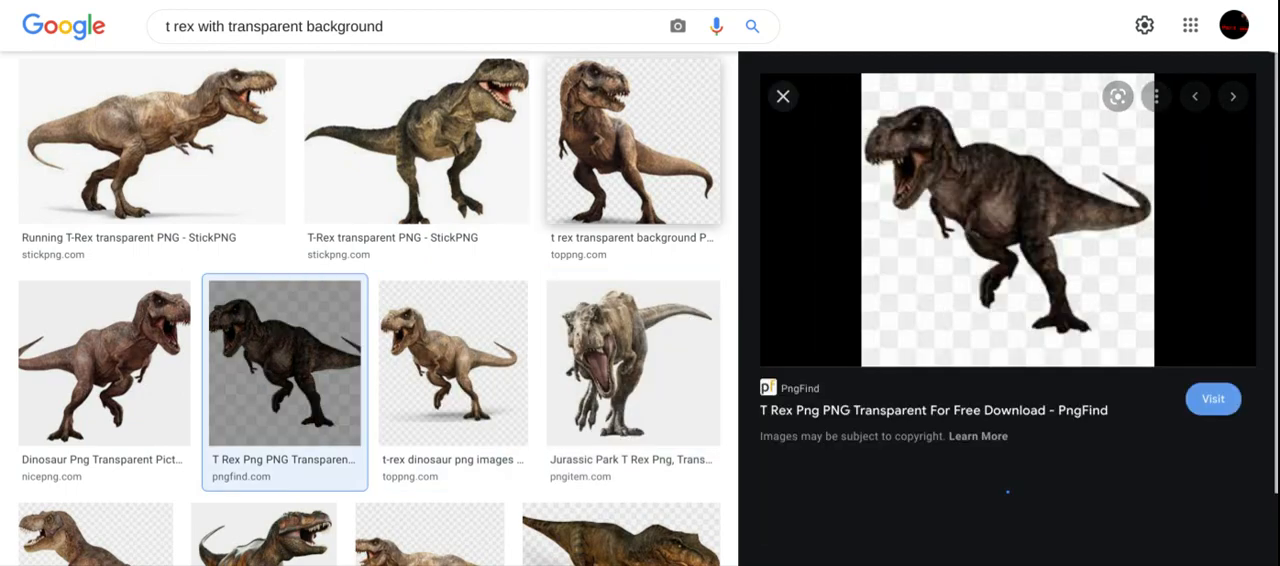
click(152, 141)
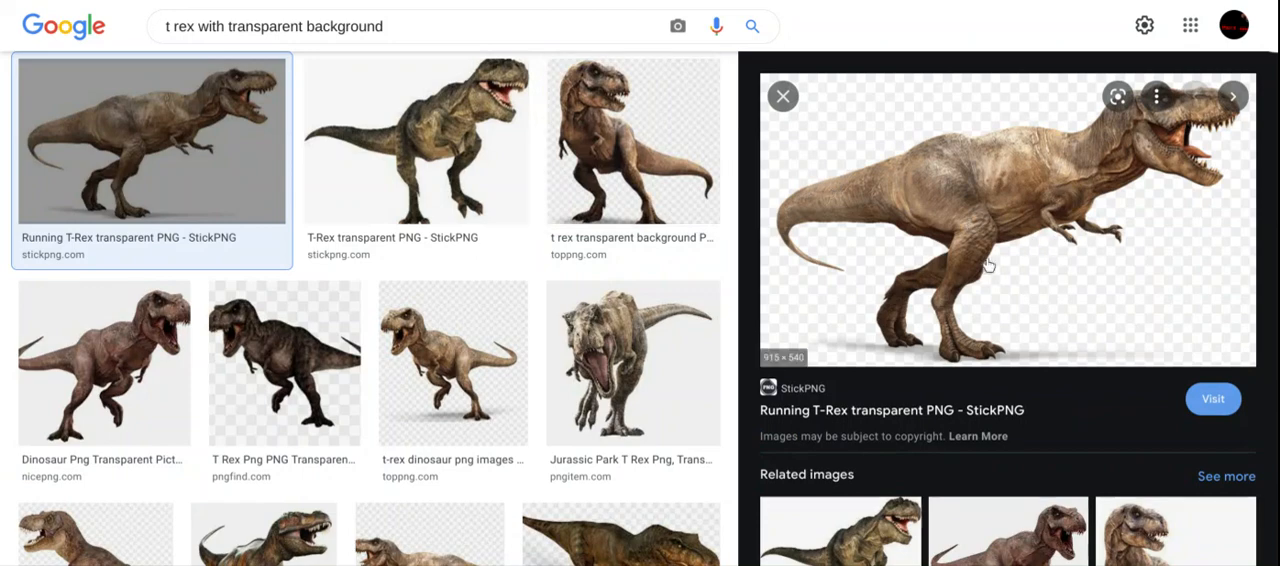
mouse_move(988, 265)
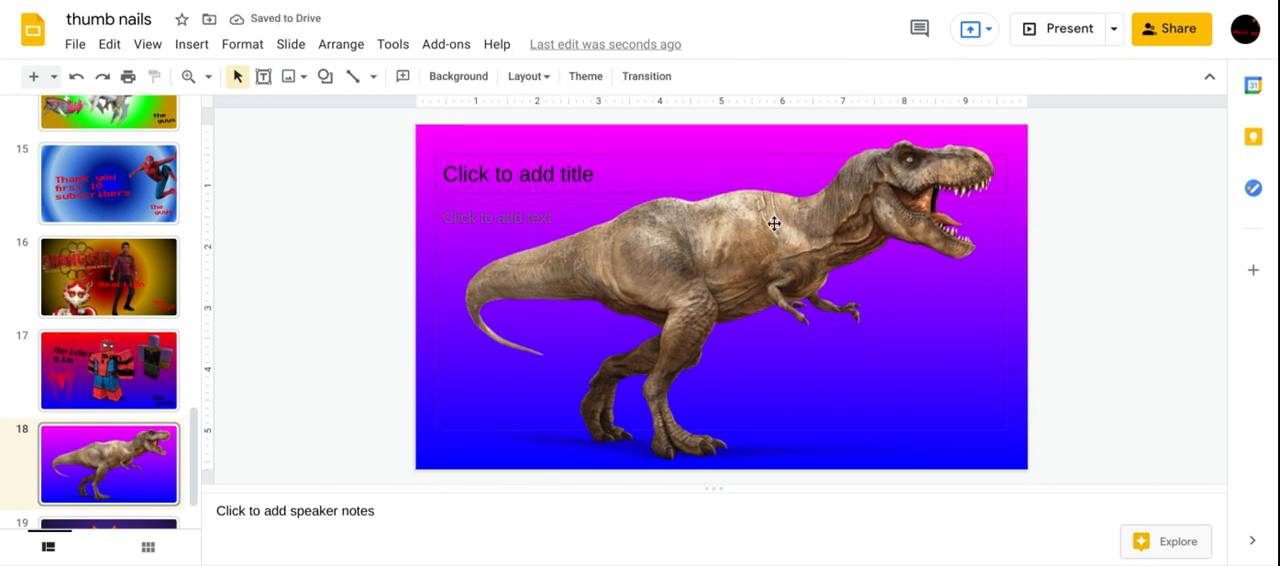
Tilt the pasted T-Rex and move it to the slide's upper left, overhanging the edge.
click(775, 224)
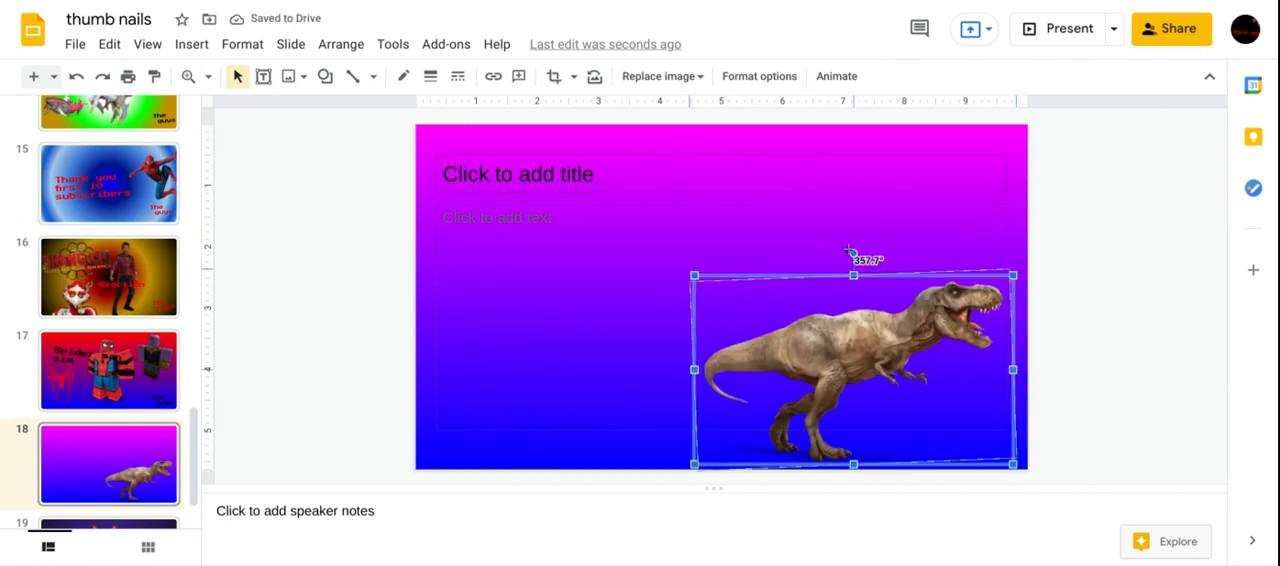
drag(852, 257, 837, 255)
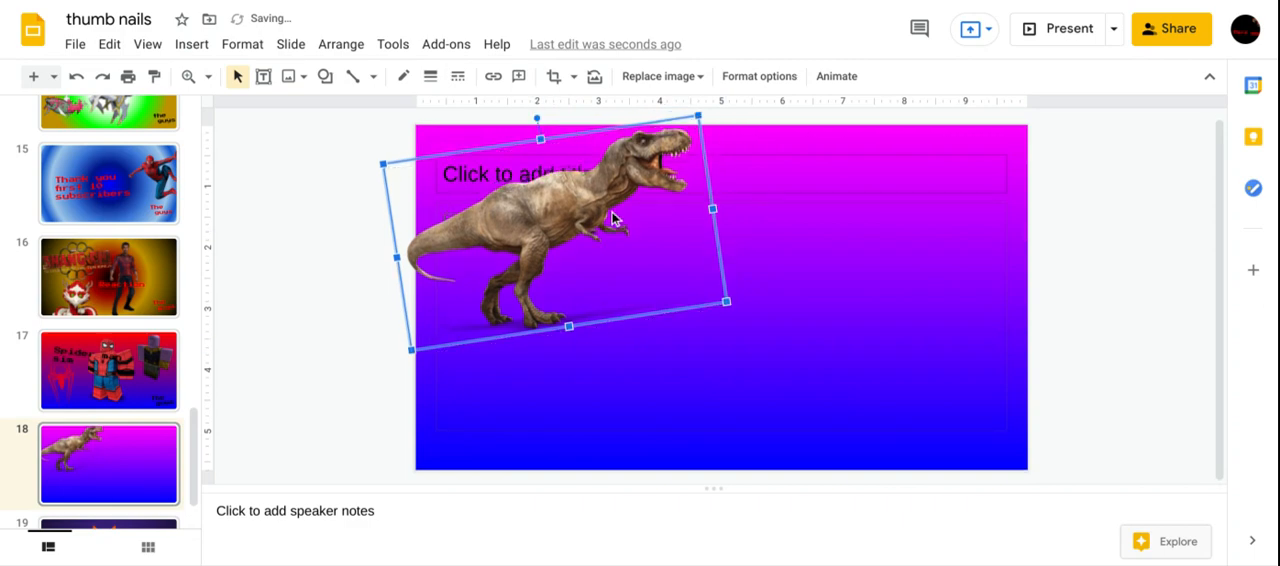
drag(615, 220, 520, 235)
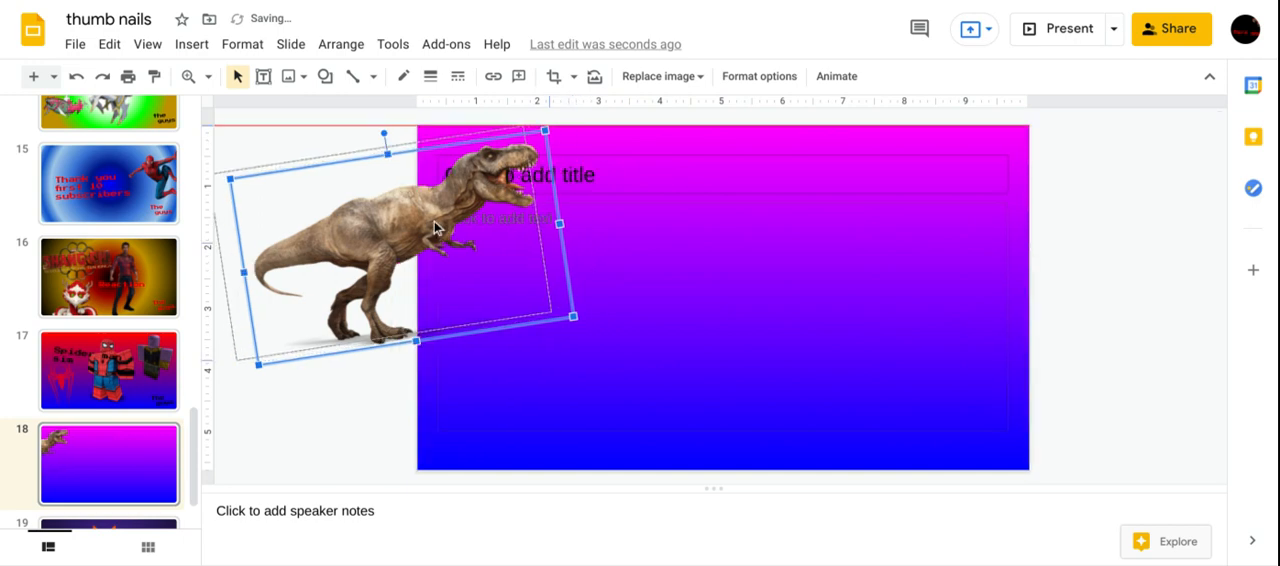
drag(435, 225, 485, 230)
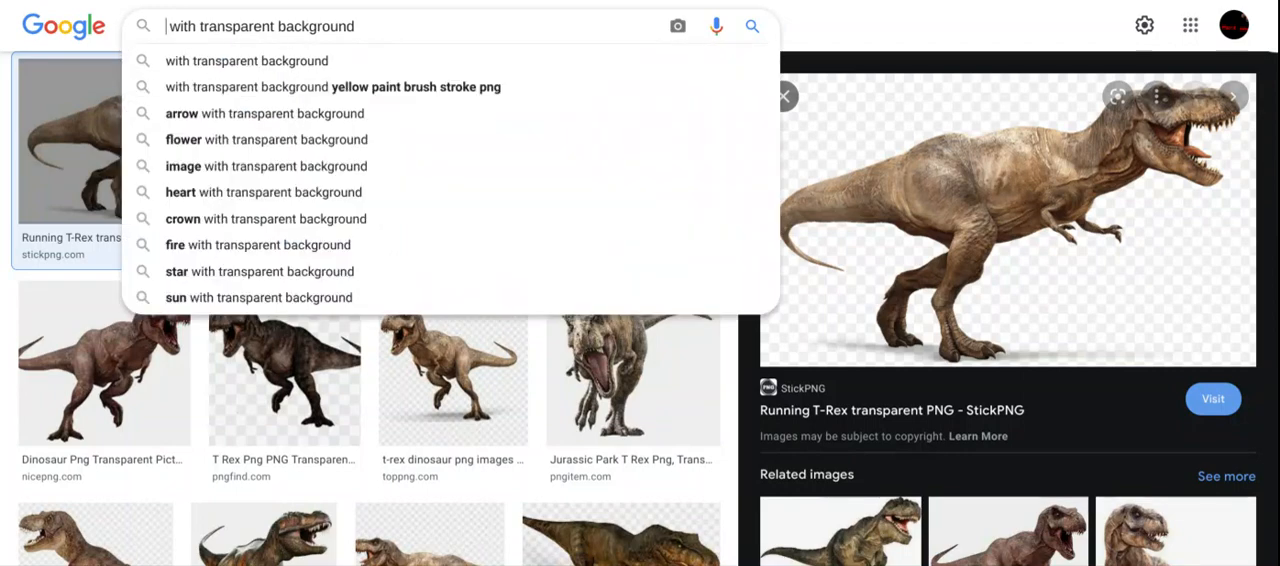
Search Google for mustard bottles with transparent backgrounds.
text(musterd)
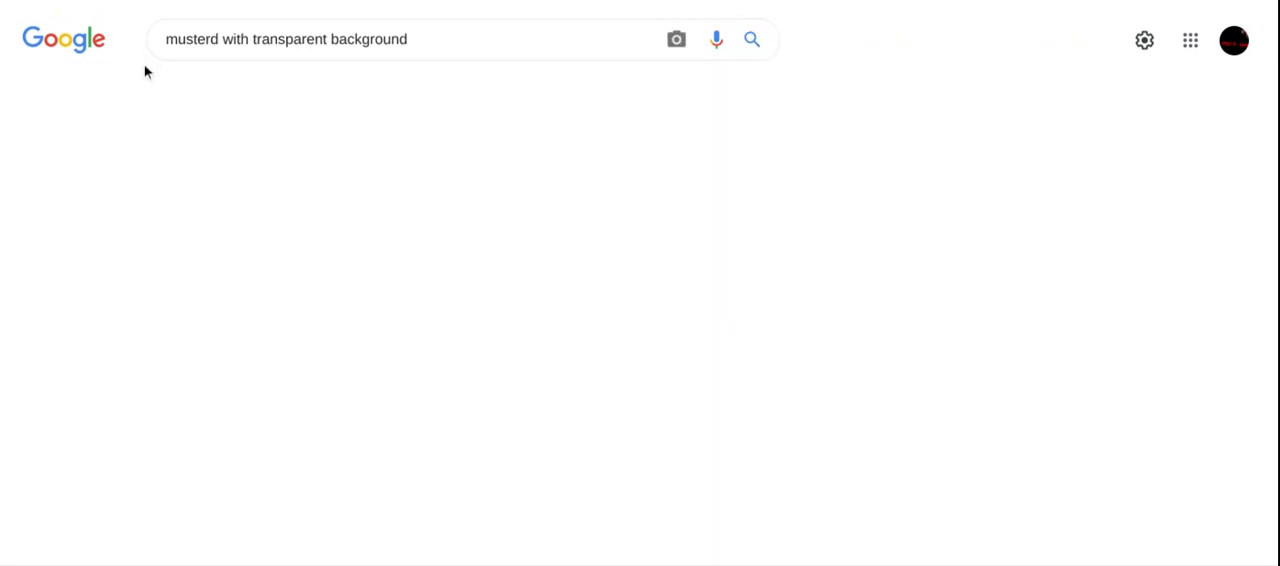
key(Enter)
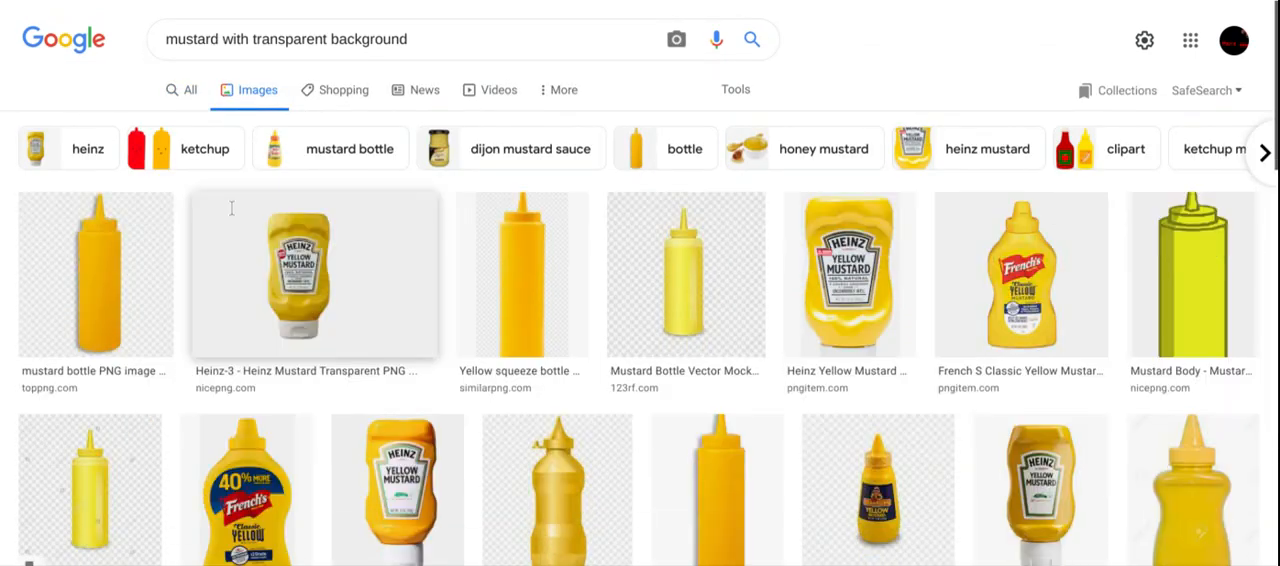
Preview Heinz and French's yellow mustard bottle images and pick a Heinz bottle.
click(313, 275)
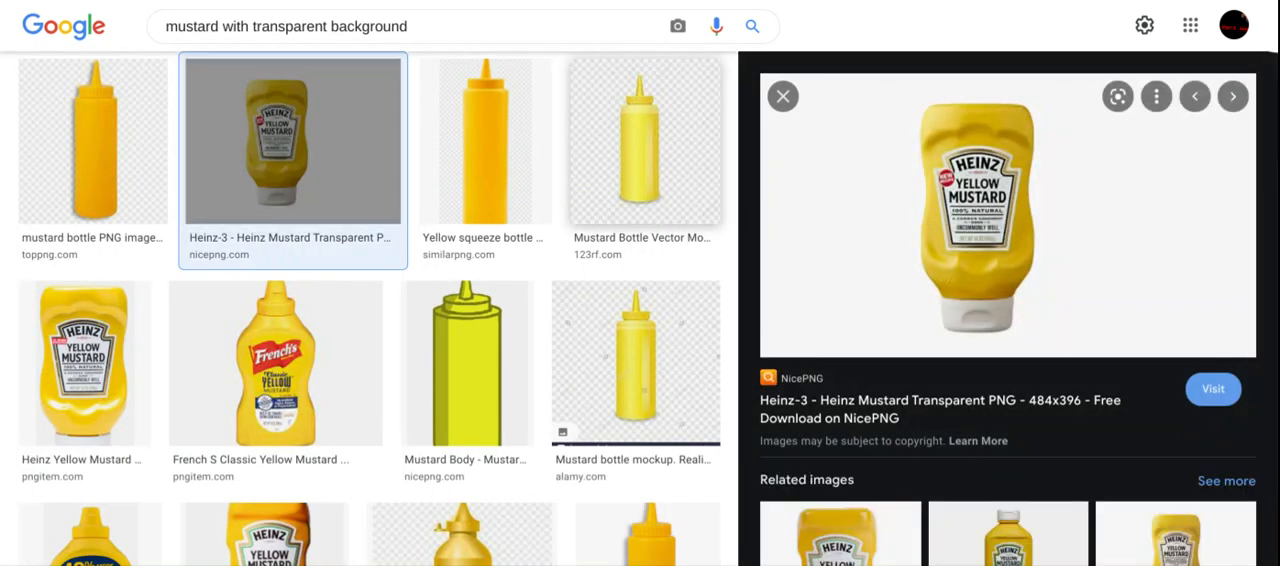
click(84, 363)
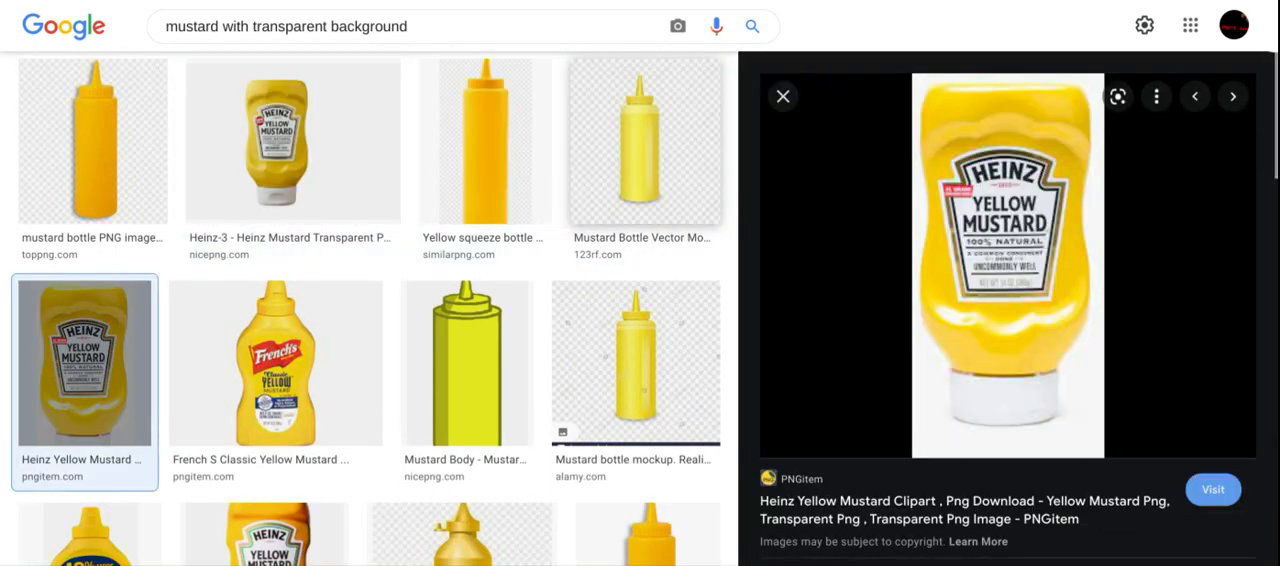
click(275, 363)
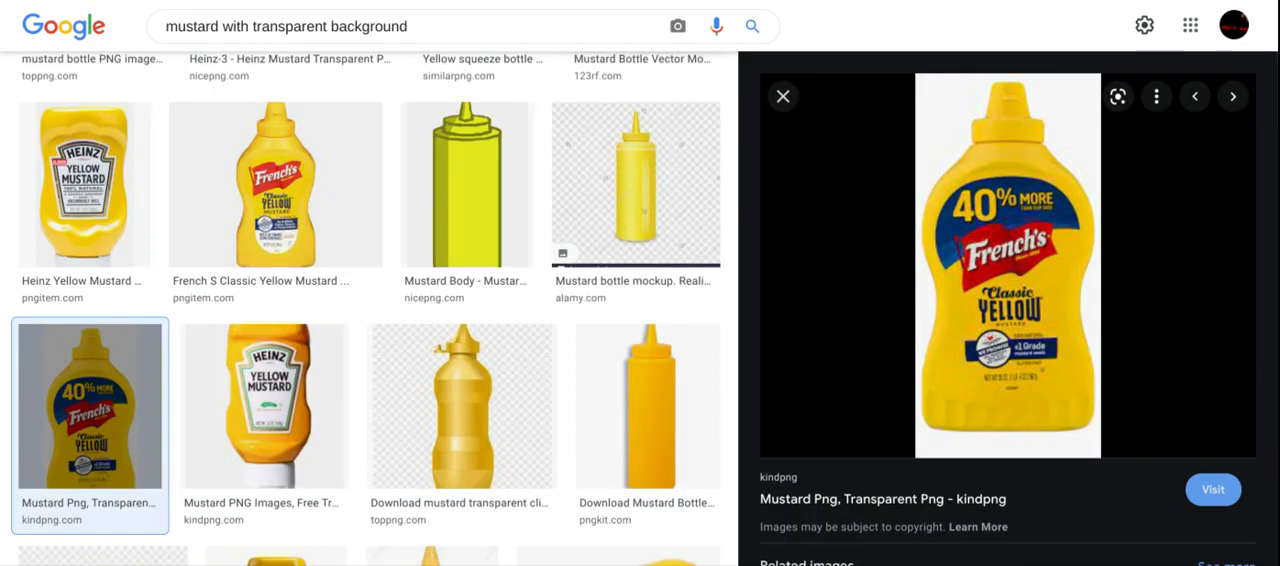
click(461, 405)
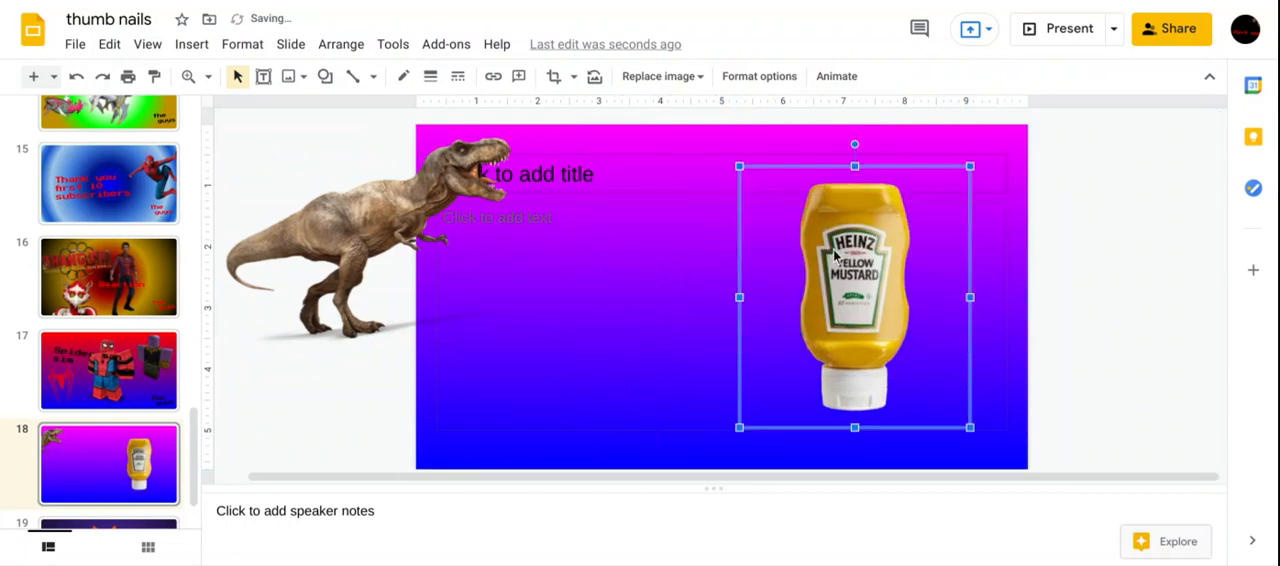
Shrink the Heinz mustard bottle and place it toward the slide's bottom left.
drag(854, 296, 734, 296)
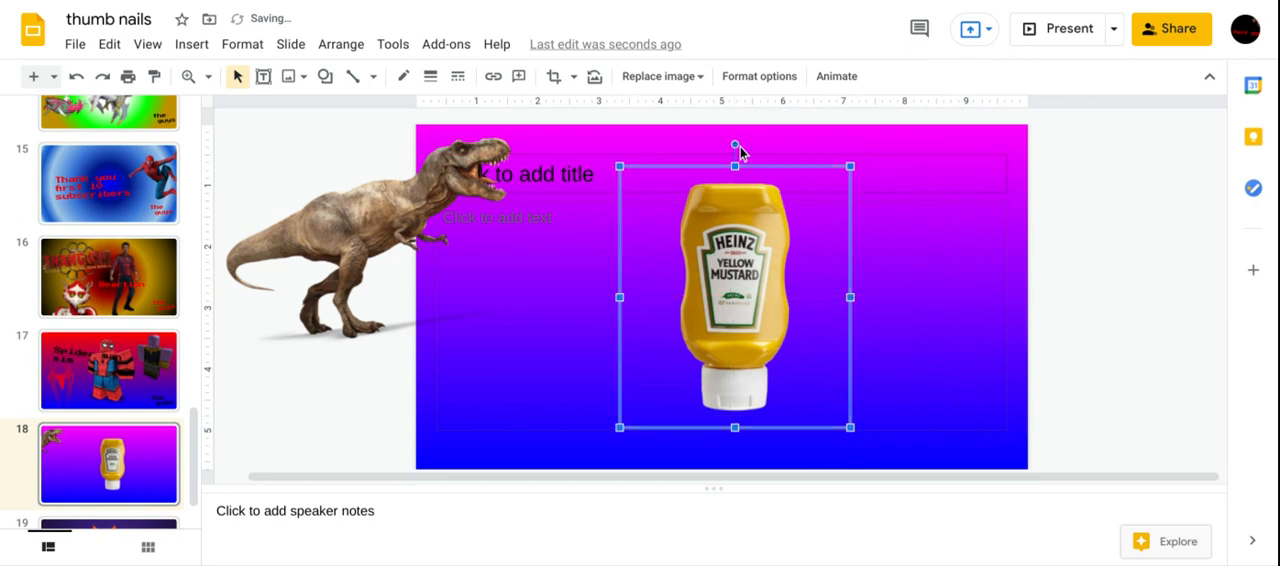
mouse_move(627, 168)
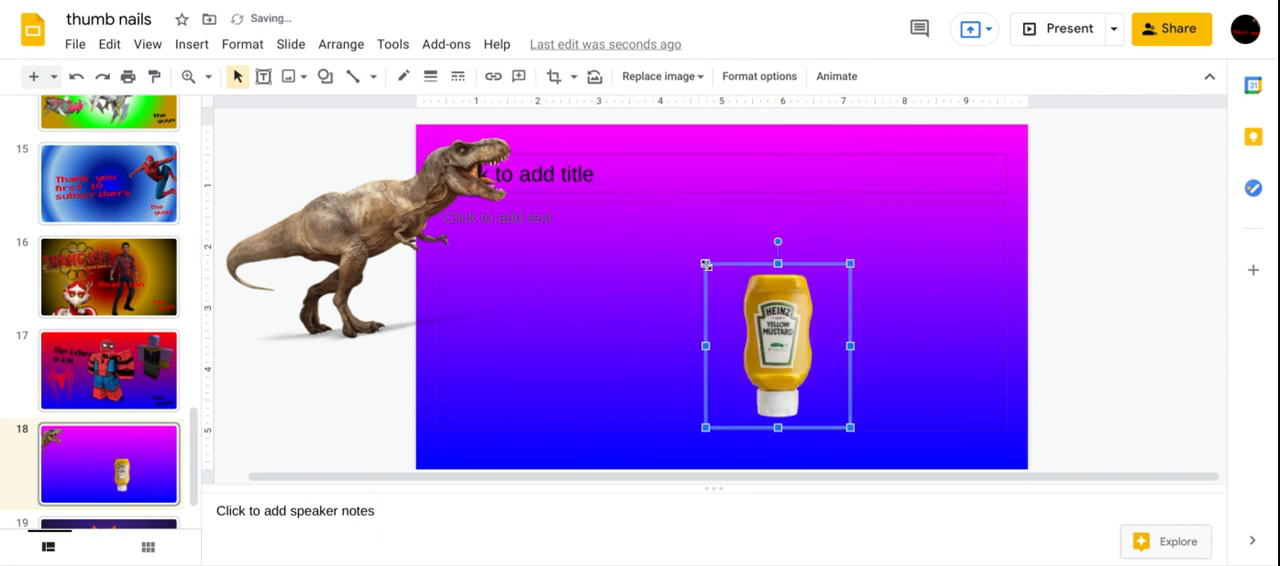
drag(448, 308, 593, 467)
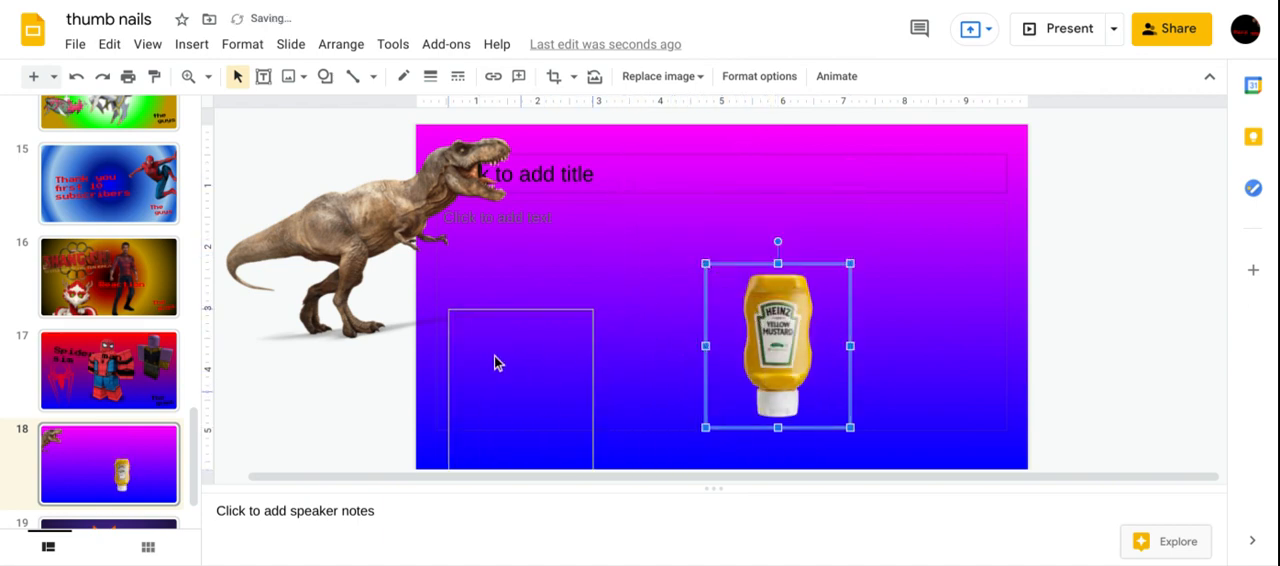
drag(777, 345, 508, 388)
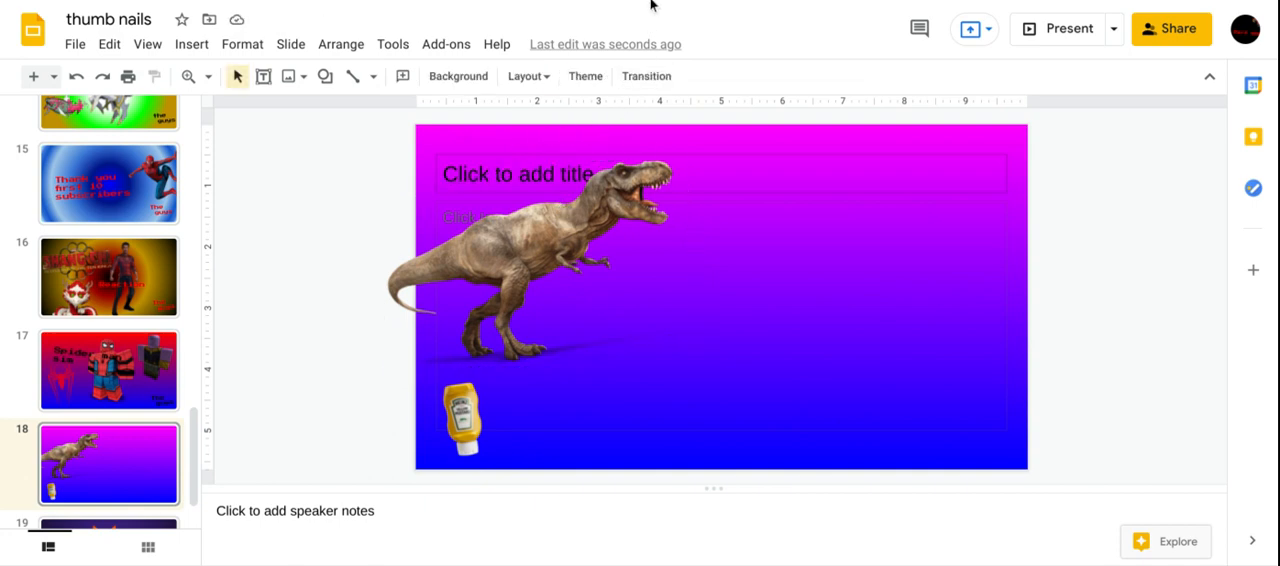
Draw a small square shape in the lower middle of the slide.
click(324, 76)
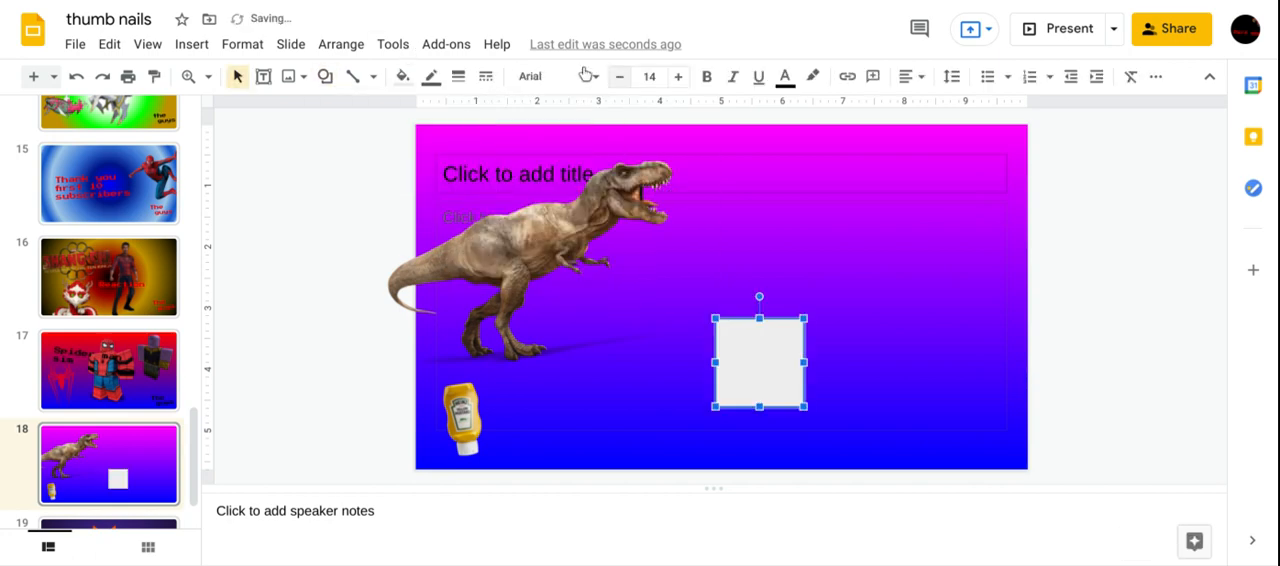
Make the square's fill and outline transparent.
click(403, 76)
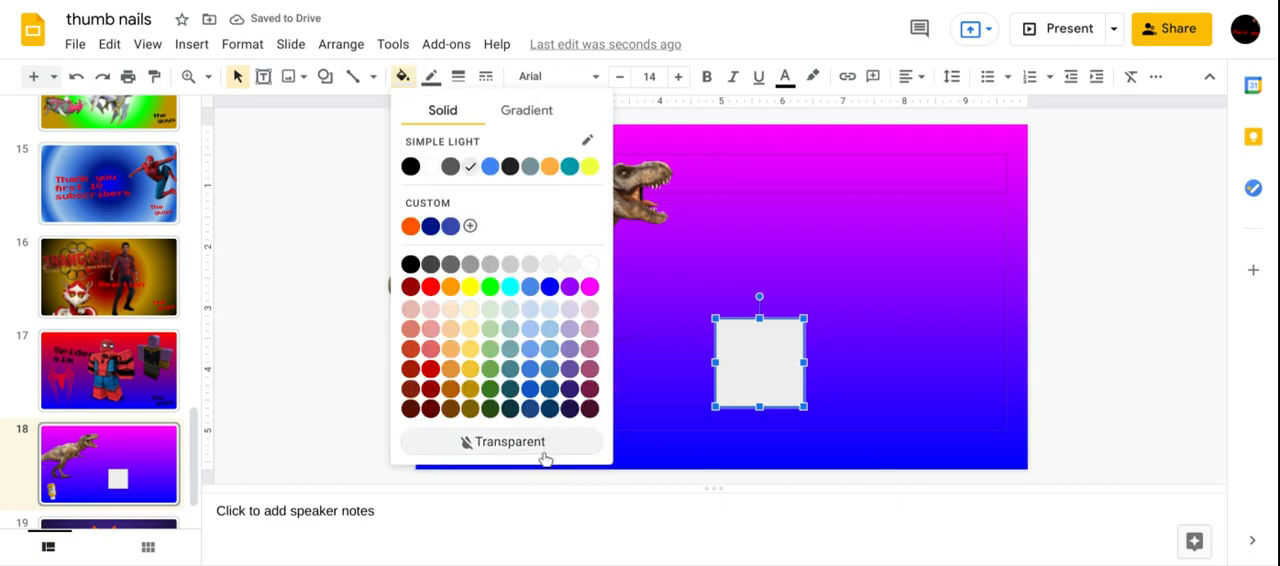
click(431, 76)
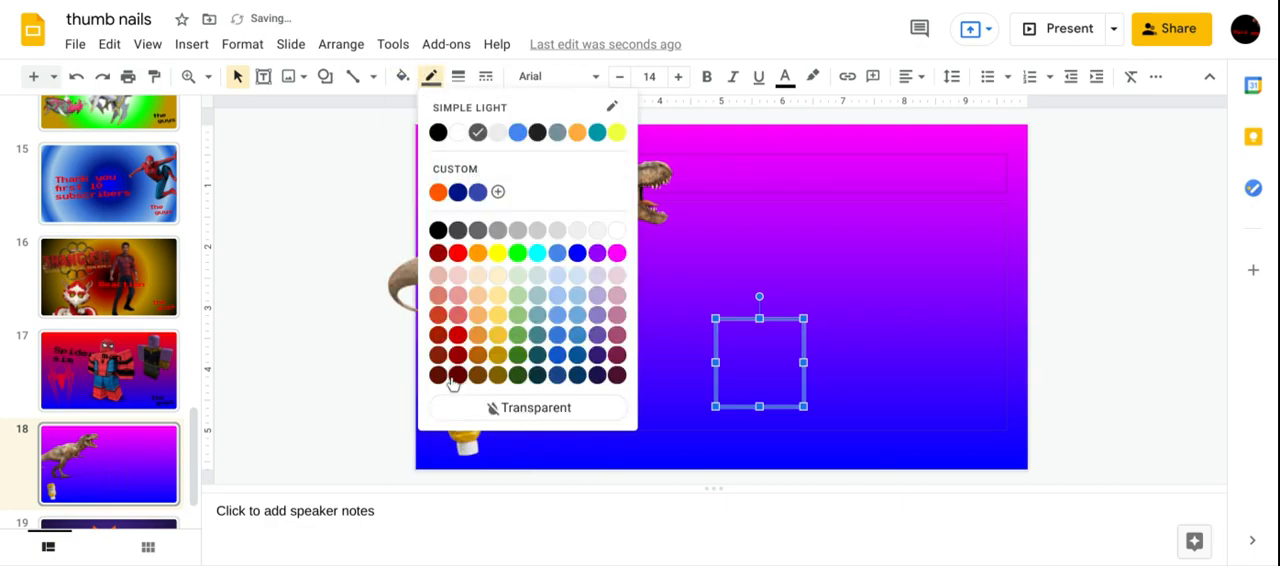
click(453, 382)
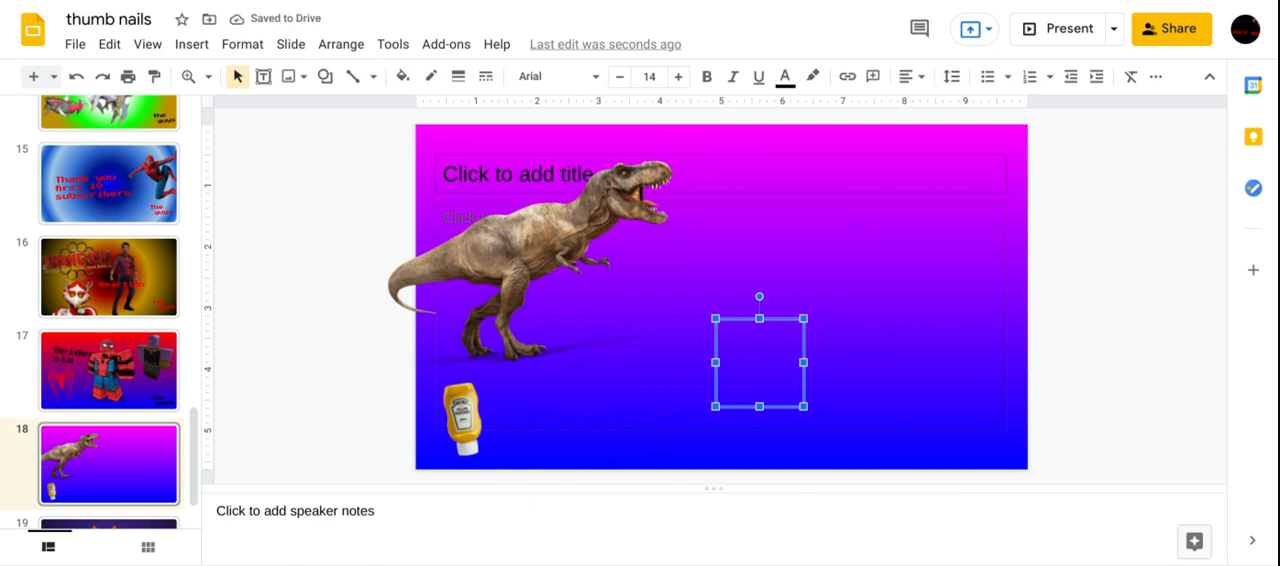
mouse_move(793, 99)
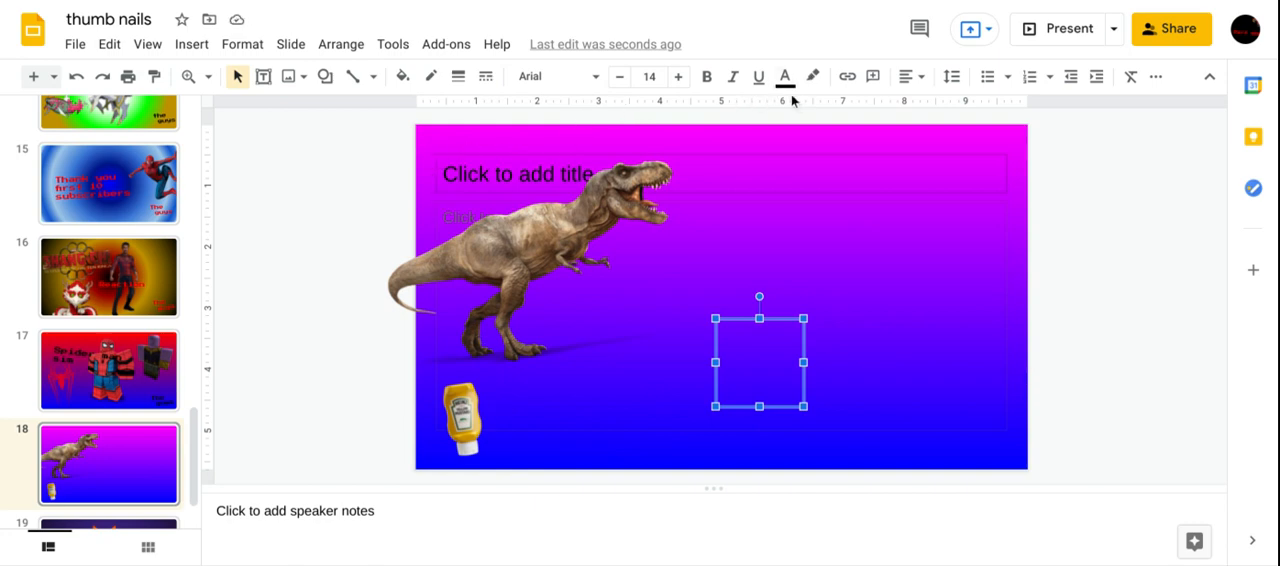
Set the box's text colour to red and its font to Press Start 2P.
click(786, 76)
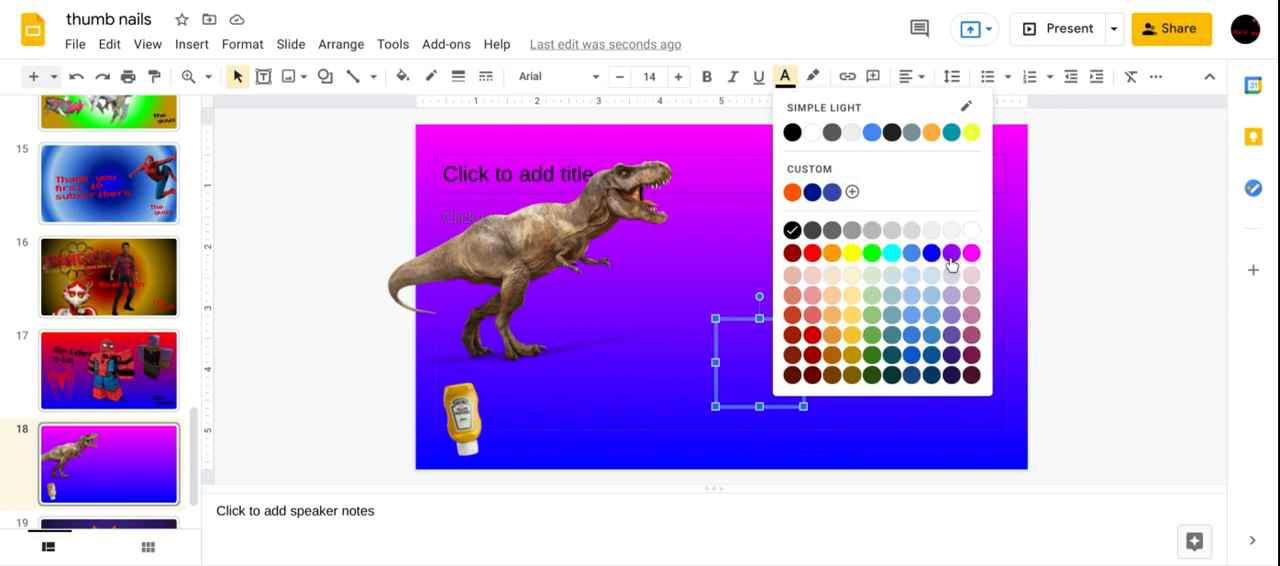
click(950, 253)
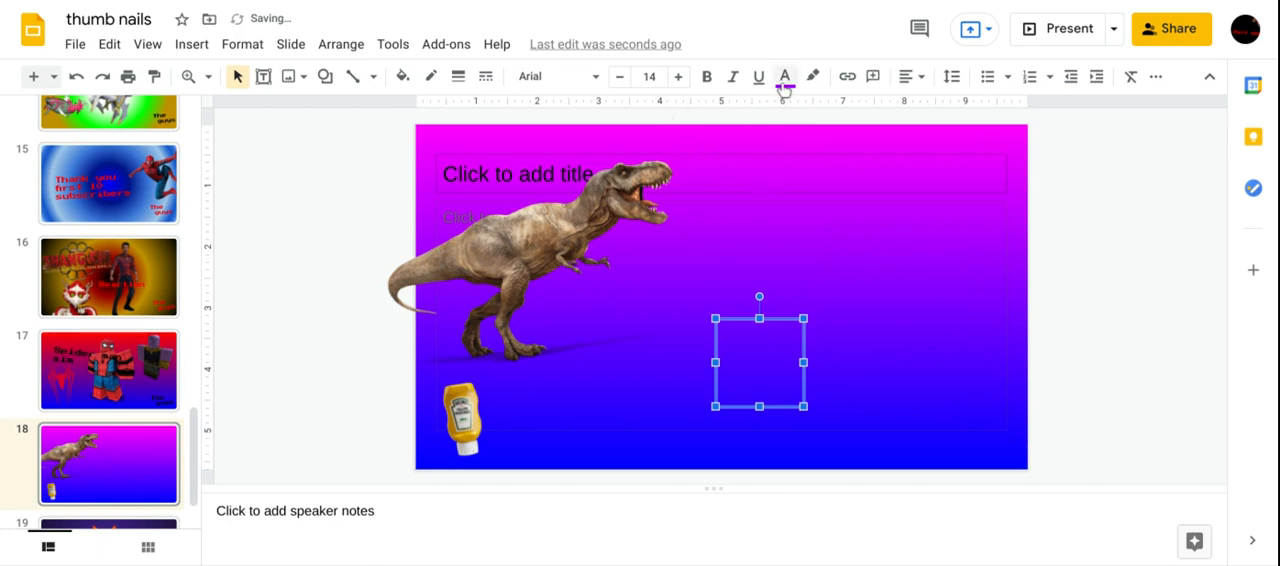
click(785, 76)
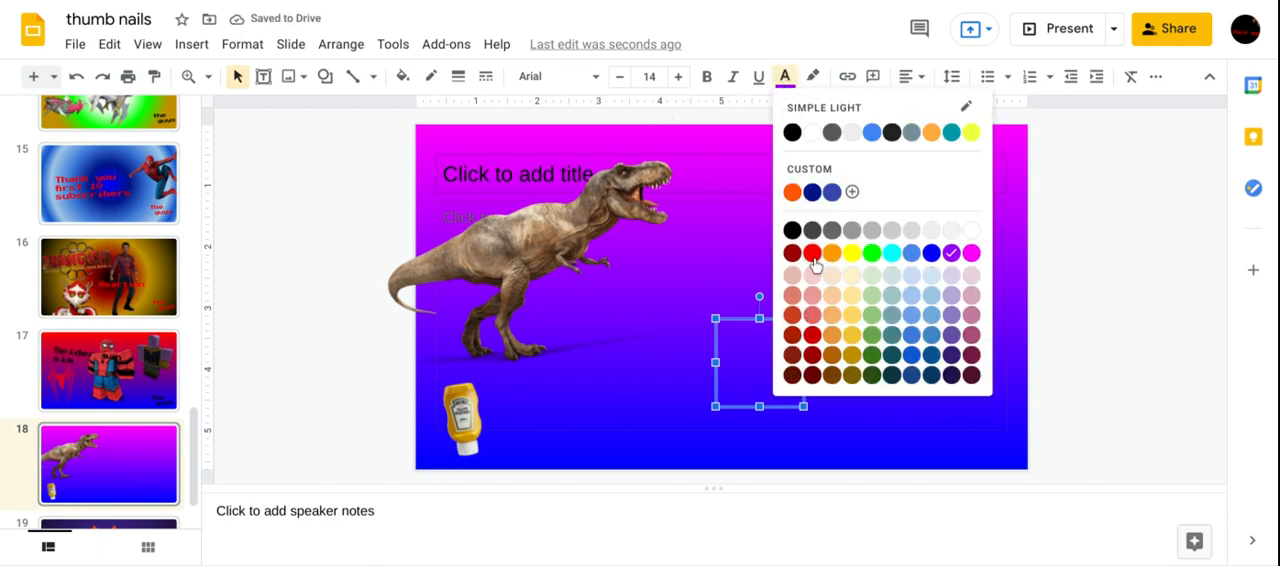
click(812, 252)
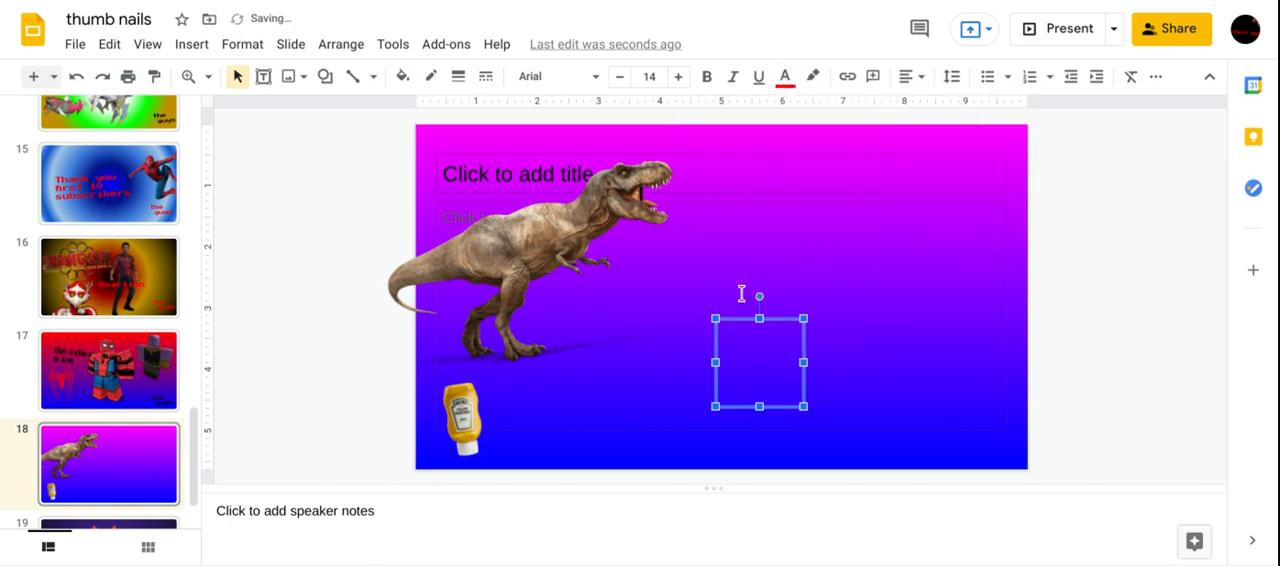
click(556, 76)
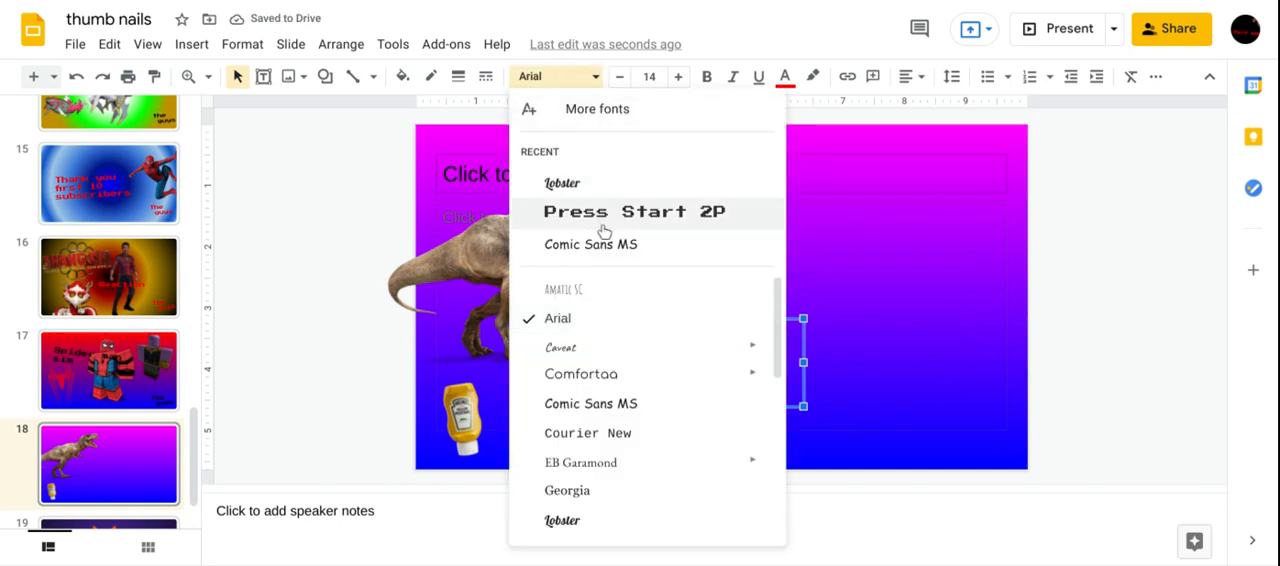
mouse_move(634, 220)
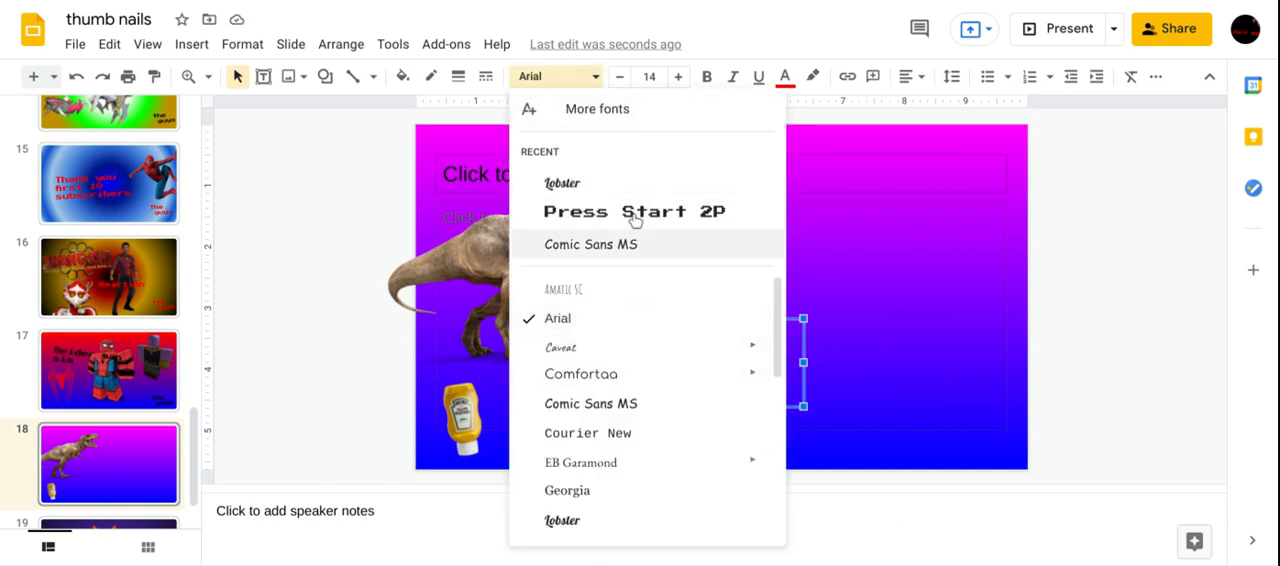
mouse_move(634, 211)
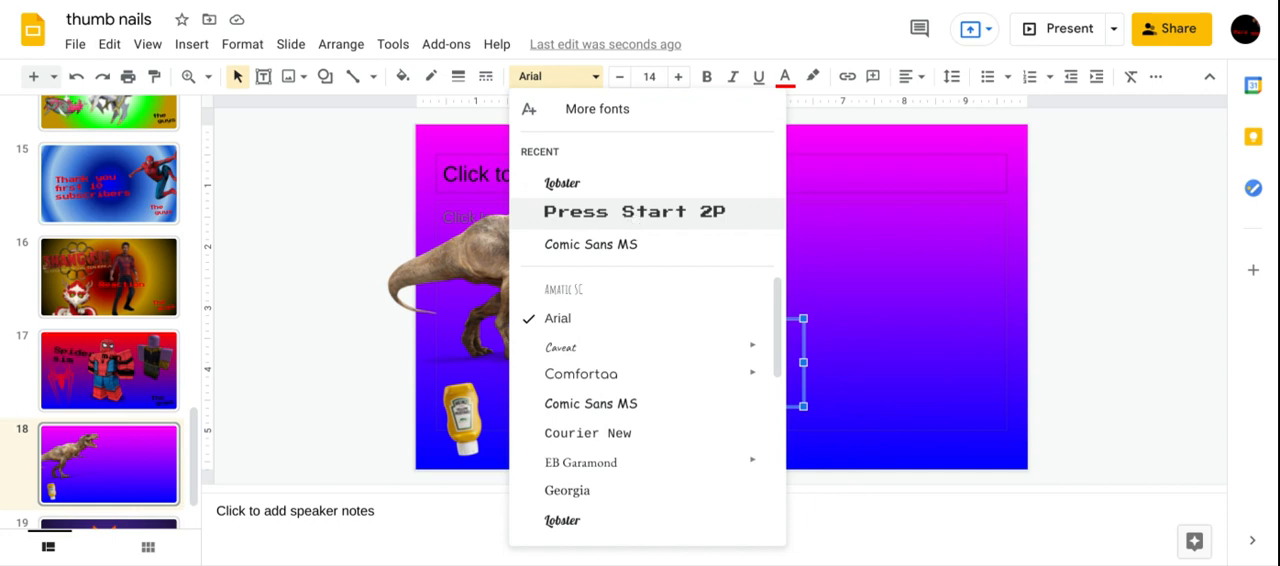
click(626, 211)
text(How to)
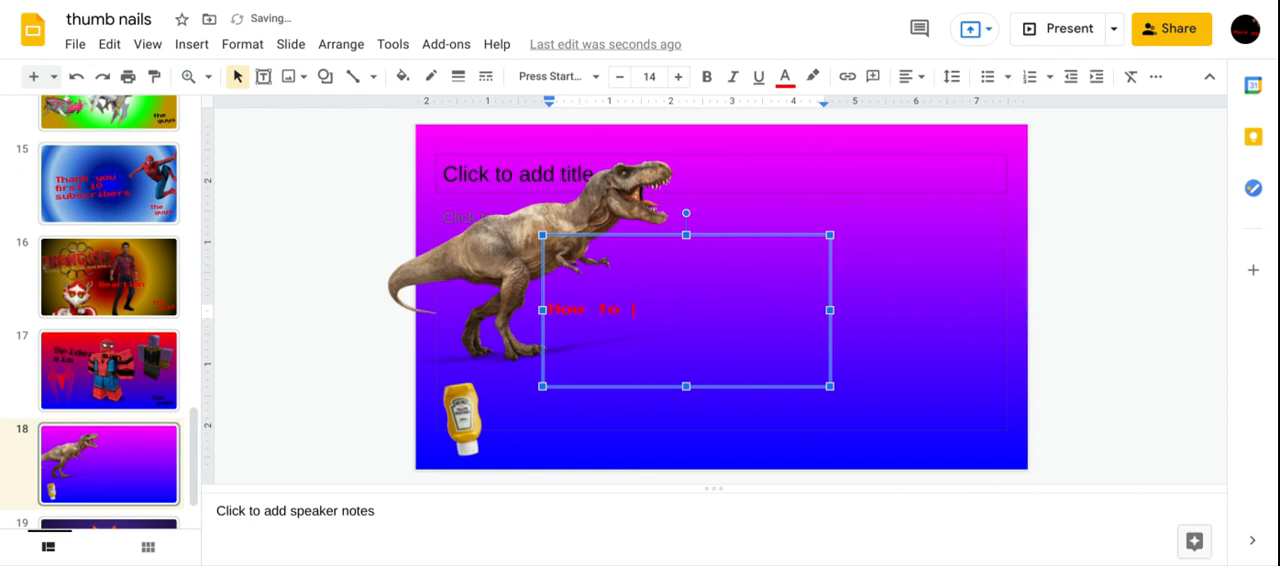
Enter the title 'How to make a thumb nail' and raise its font size to 36.
text(make a)
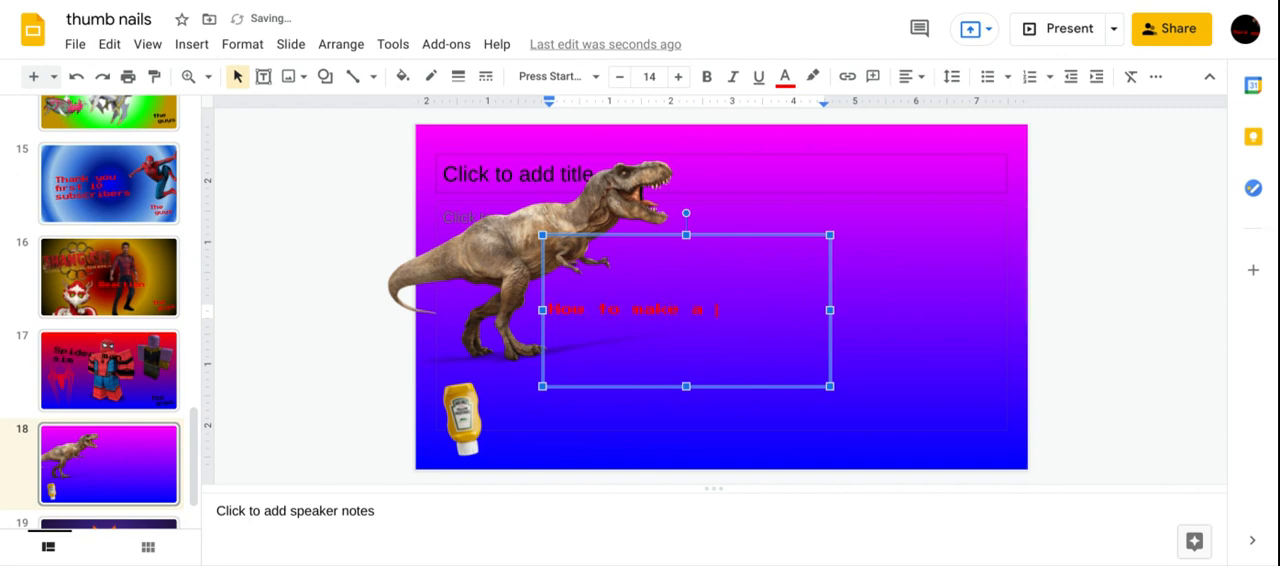
text(Thumb nail)
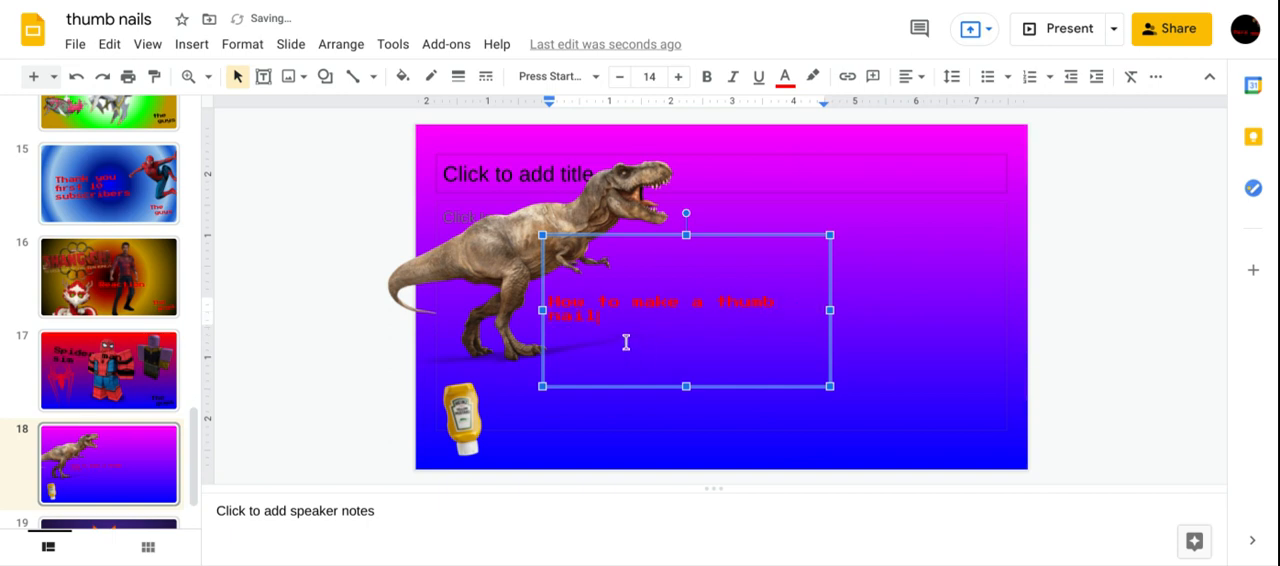
triple_click(660, 308)
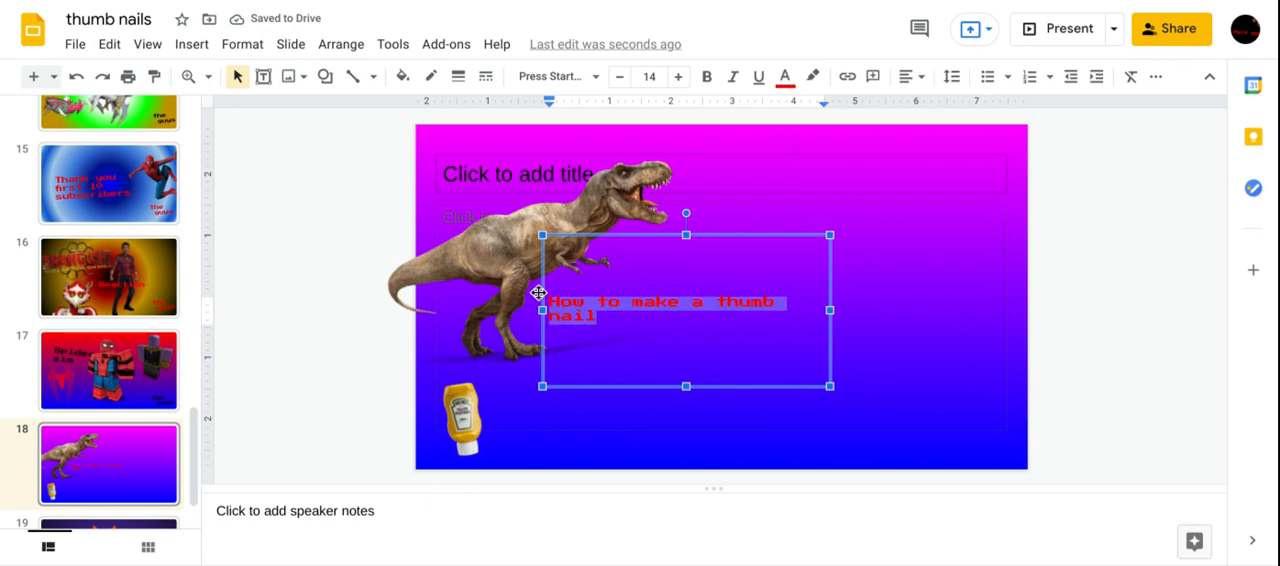
click(649, 76)
text(36)
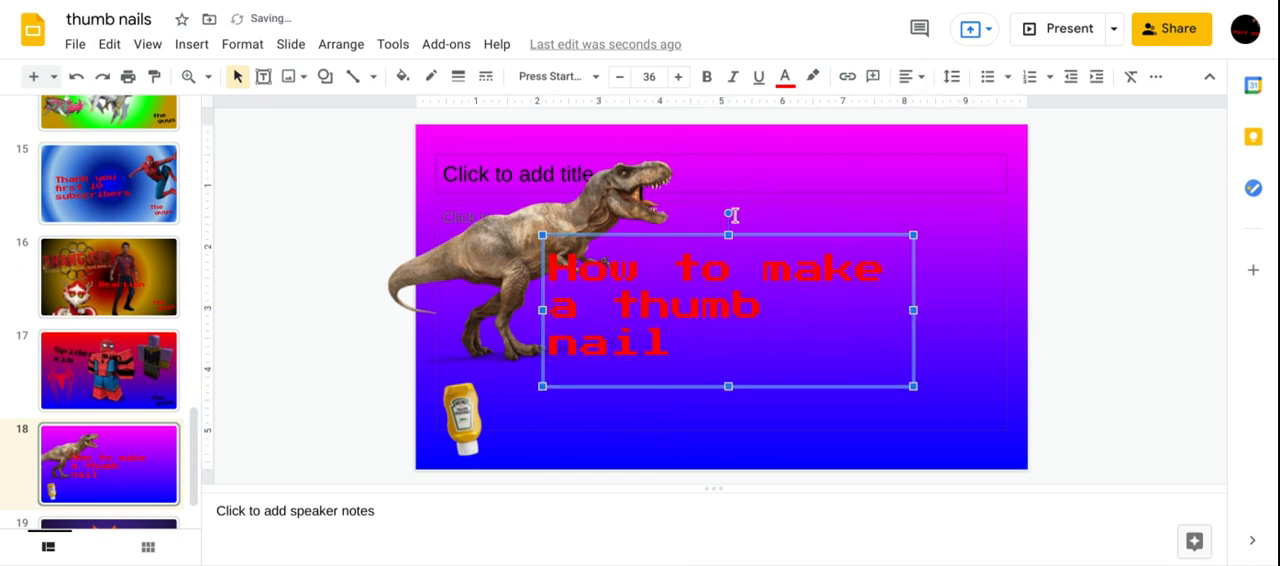
Tilt the title box slightly upward and nudge it into place.
drag(728, 217, 748, 225)
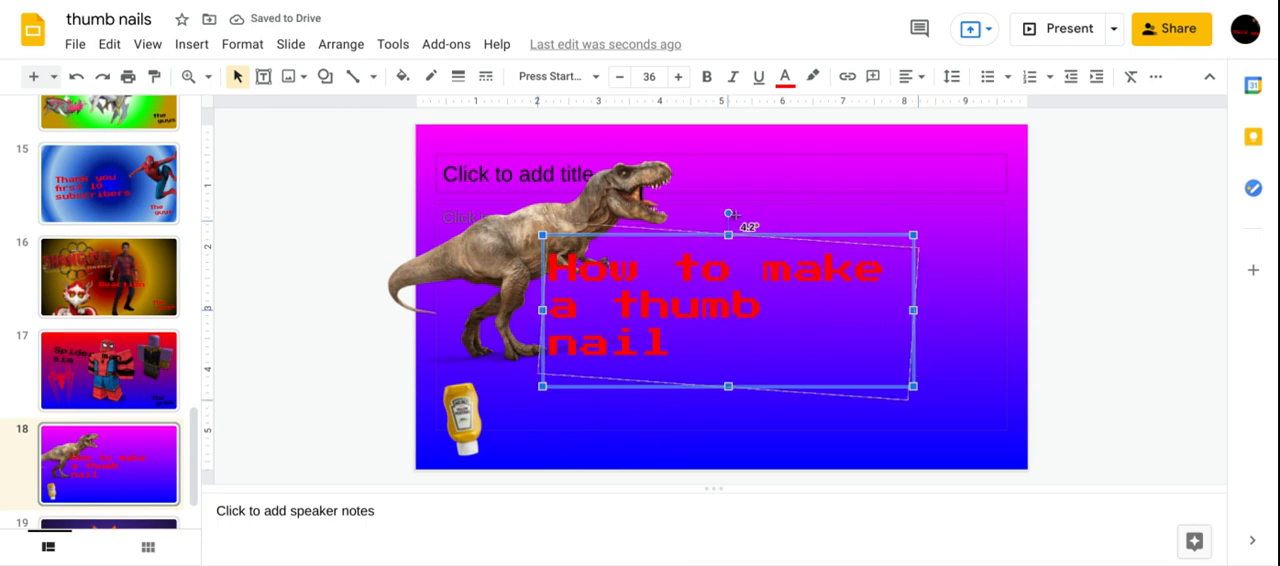
drag(748, 225, 722, 207)
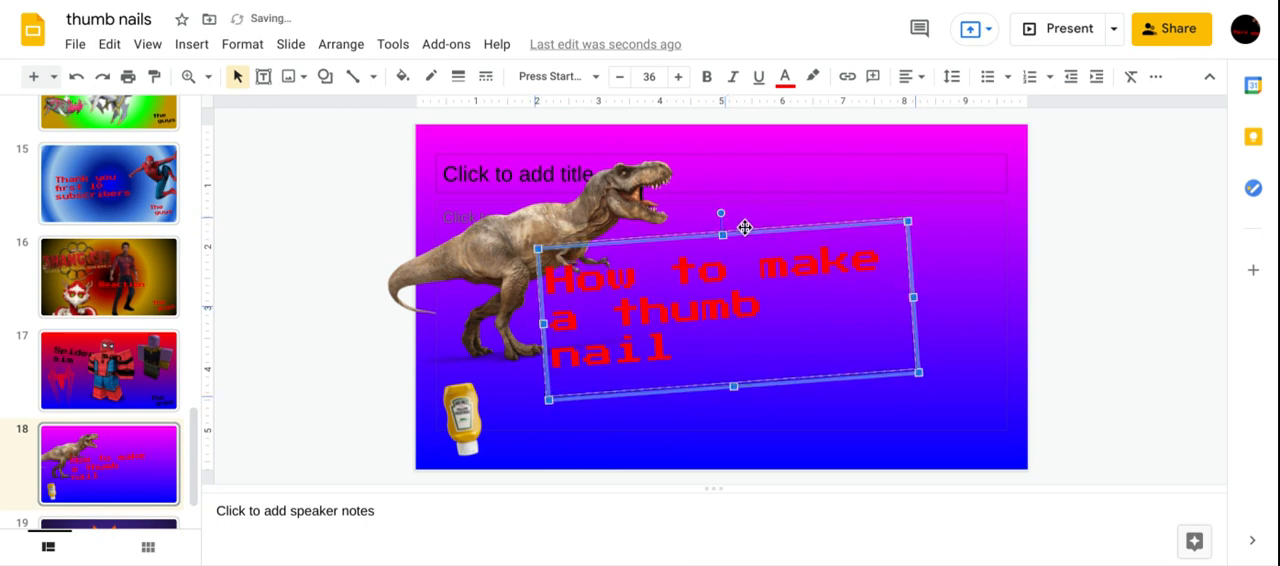
drag(745, 228, 751, 222)
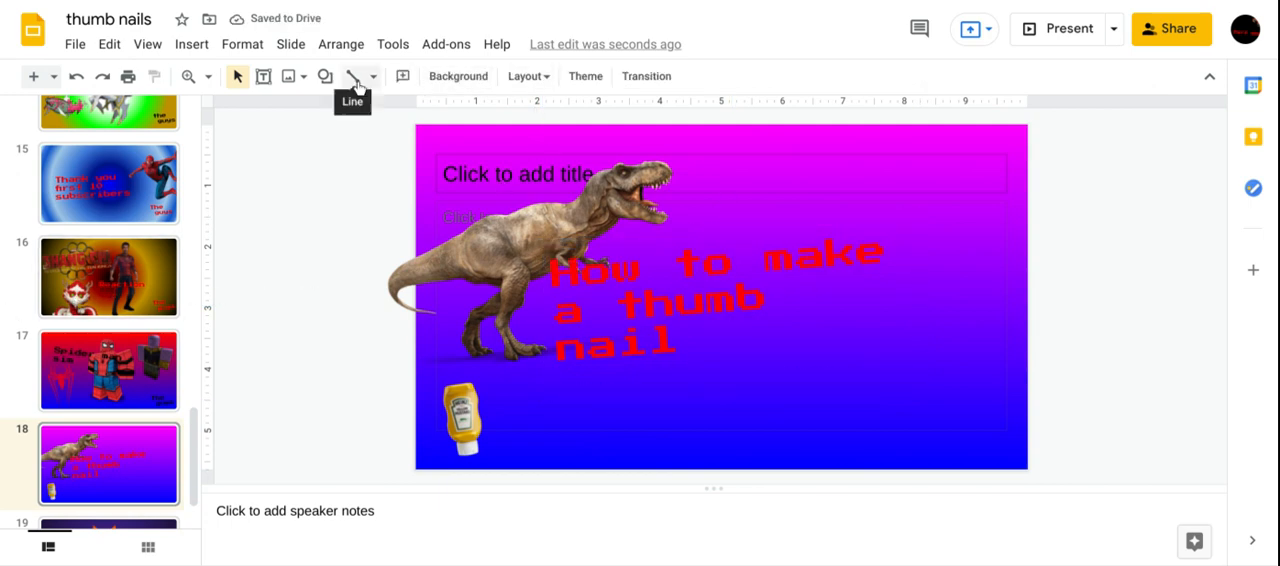
Draw a bottom-right box with transparent fill, Press Start 2P font and chosen text size.
click(325, 76)
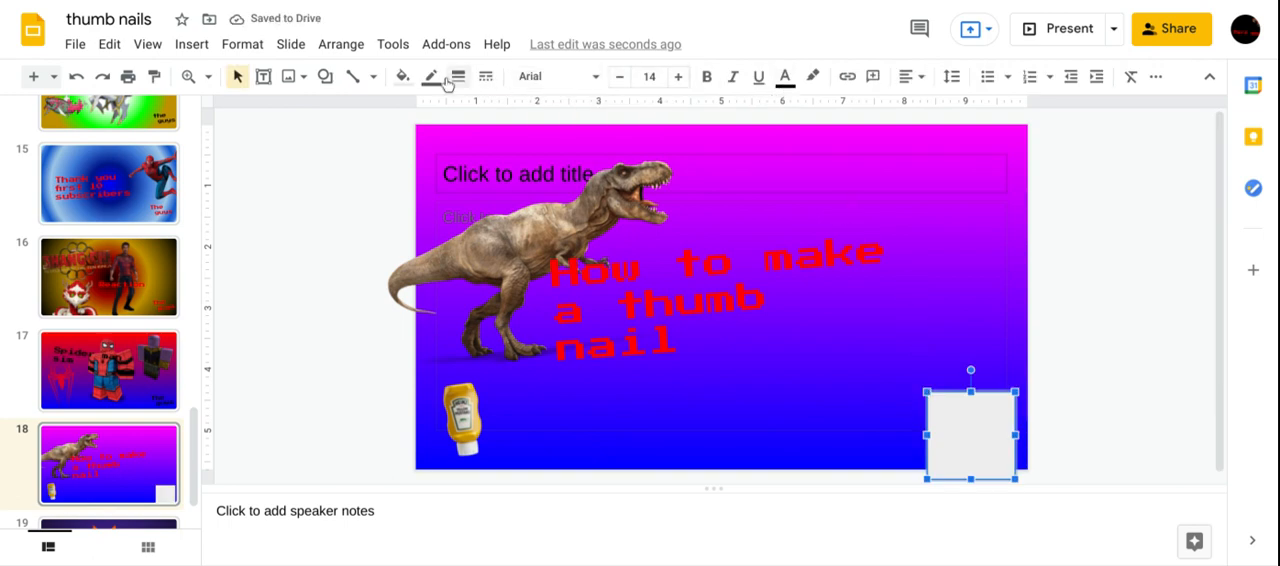
click(403, 76)
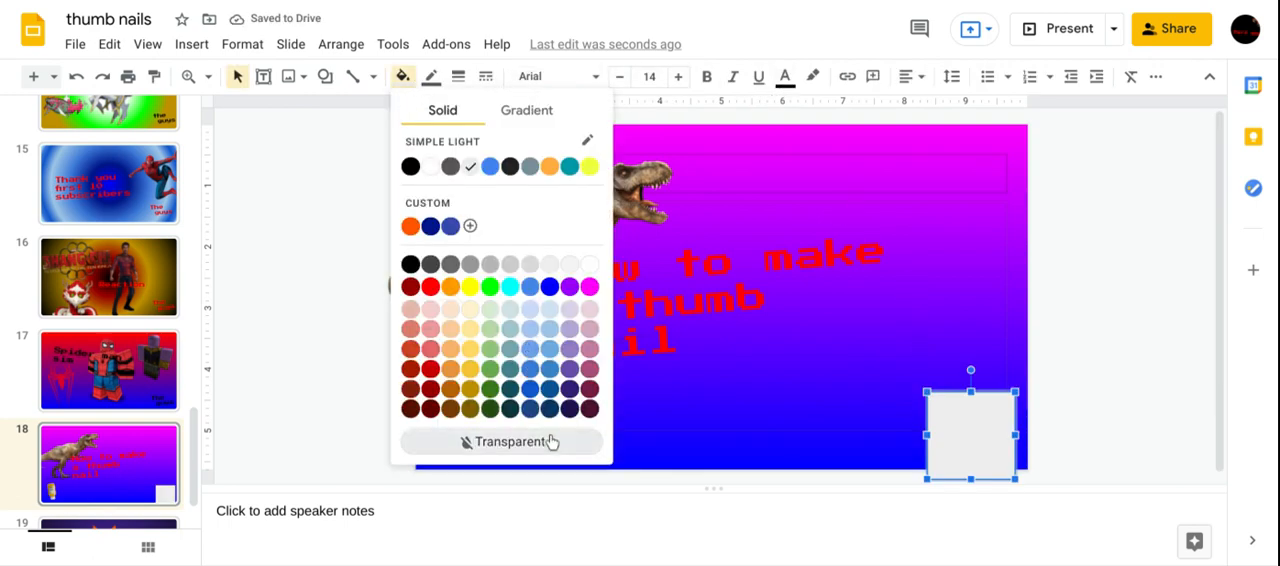
click(431, 76)
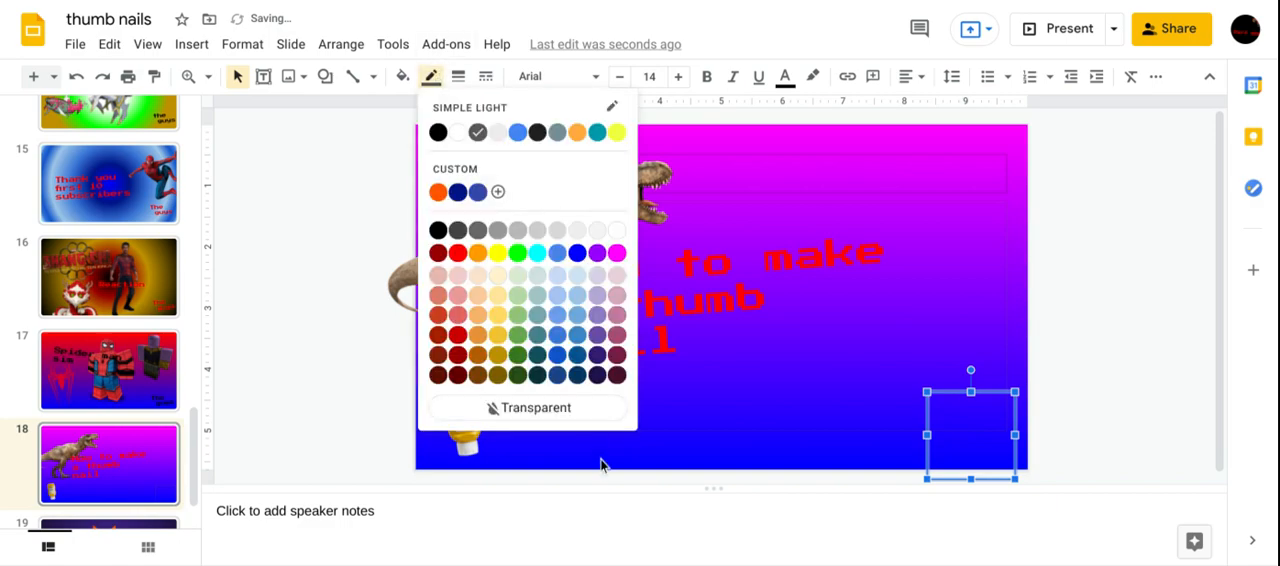
click(550, 76)
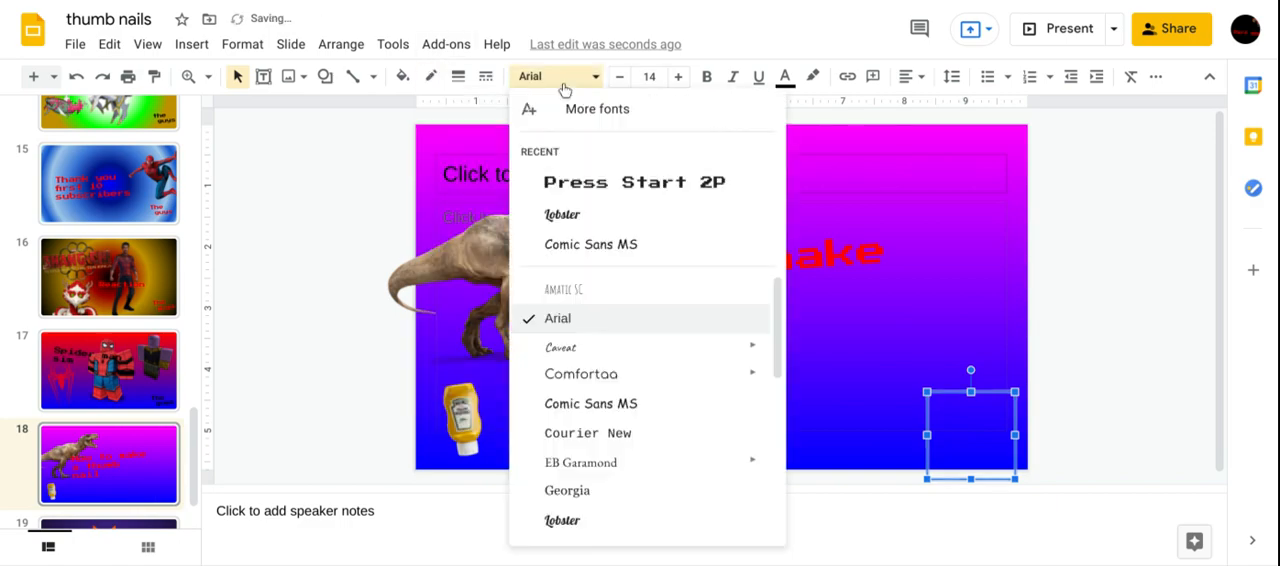
click(634, 182)
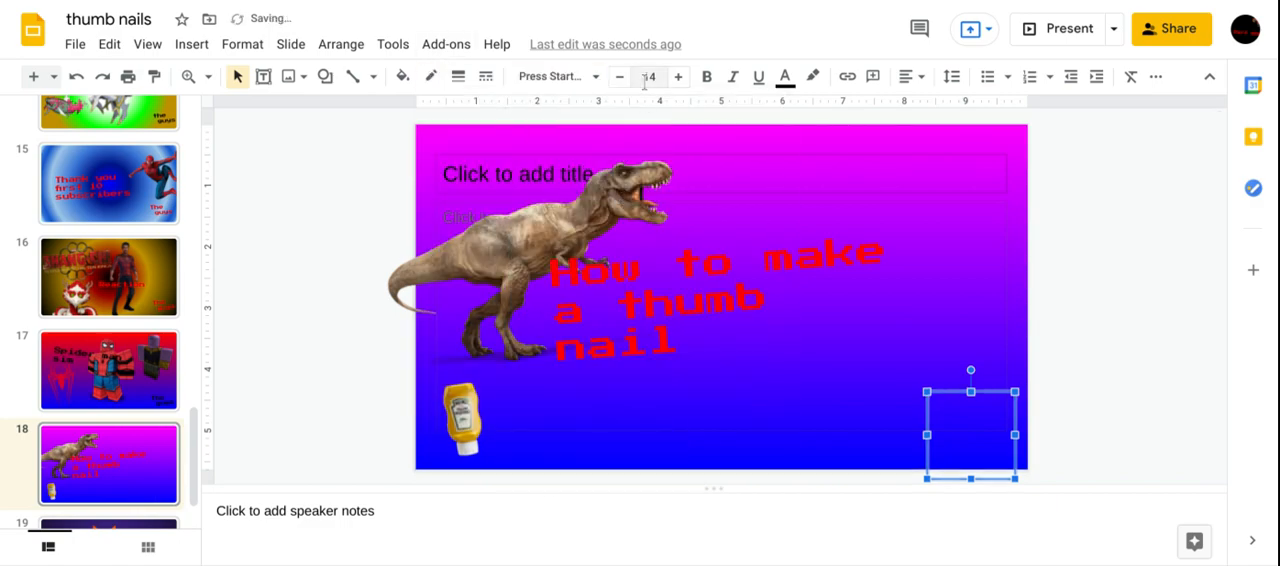
click(649, 76)
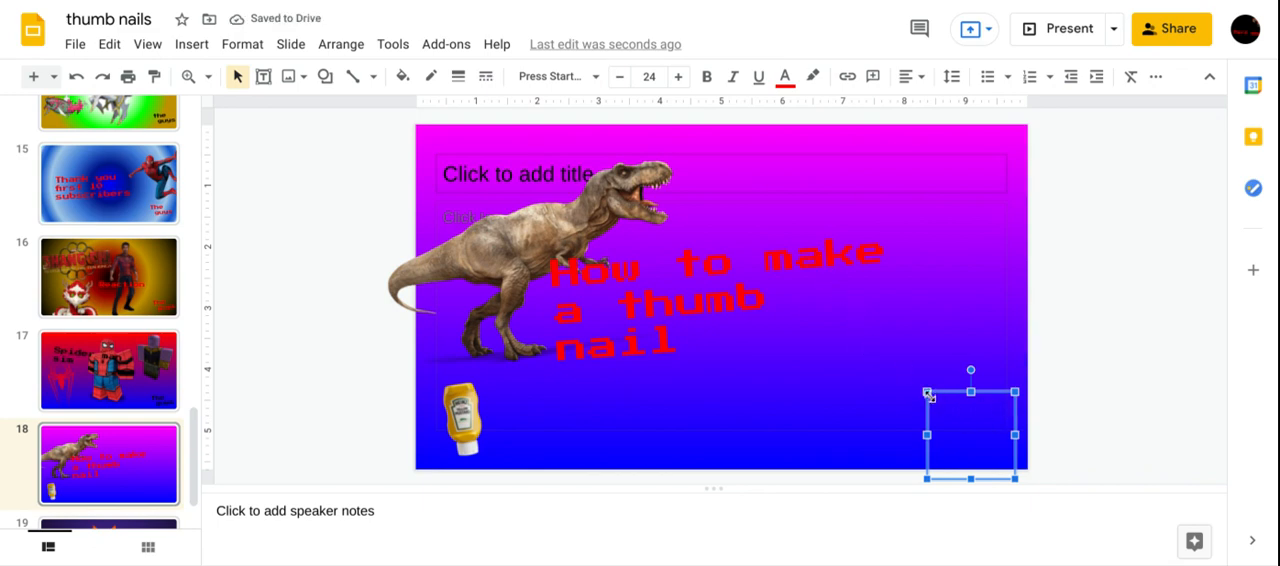
Enlarge the box, label it 'The guys' and tilt it slightly.
drag(928, 391, 845, 367)
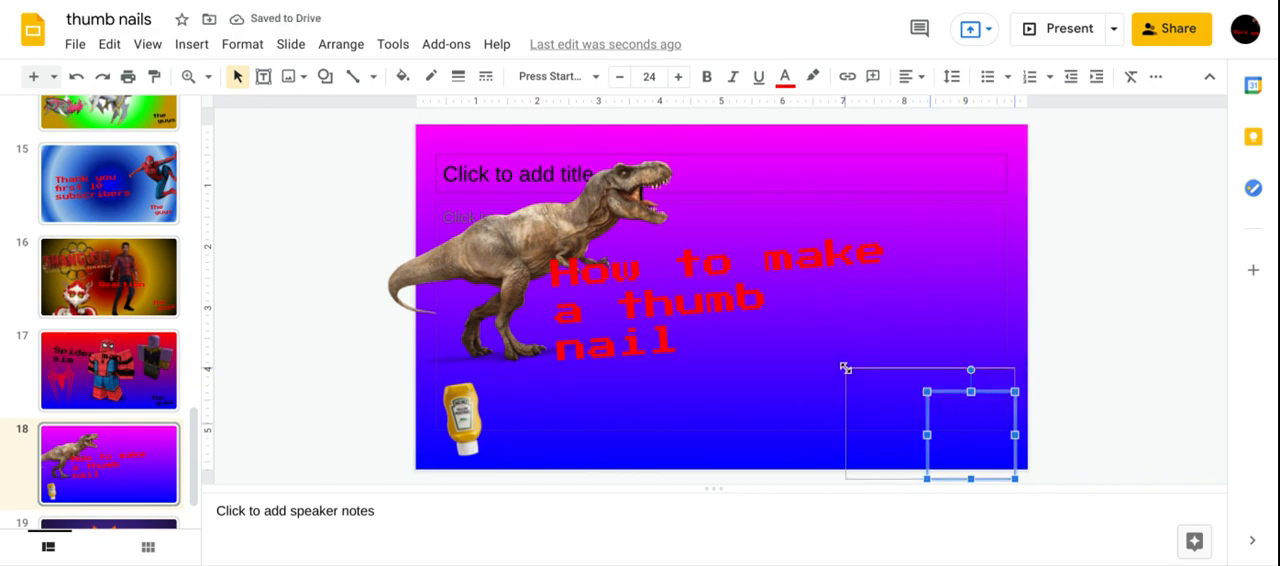
text(the)
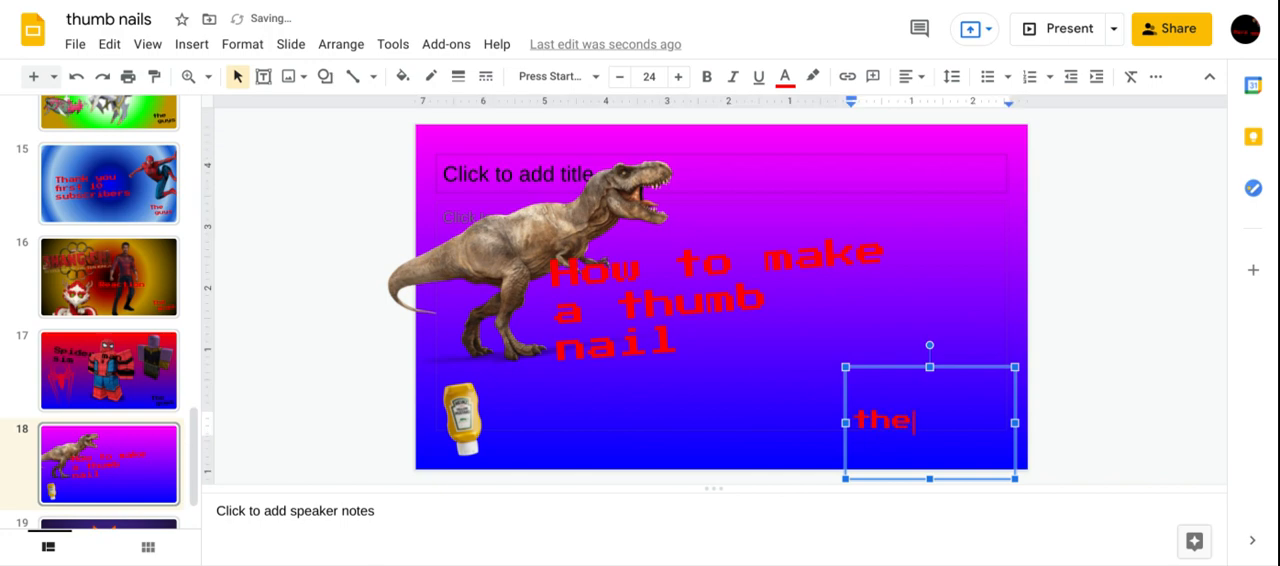
text(The guy)
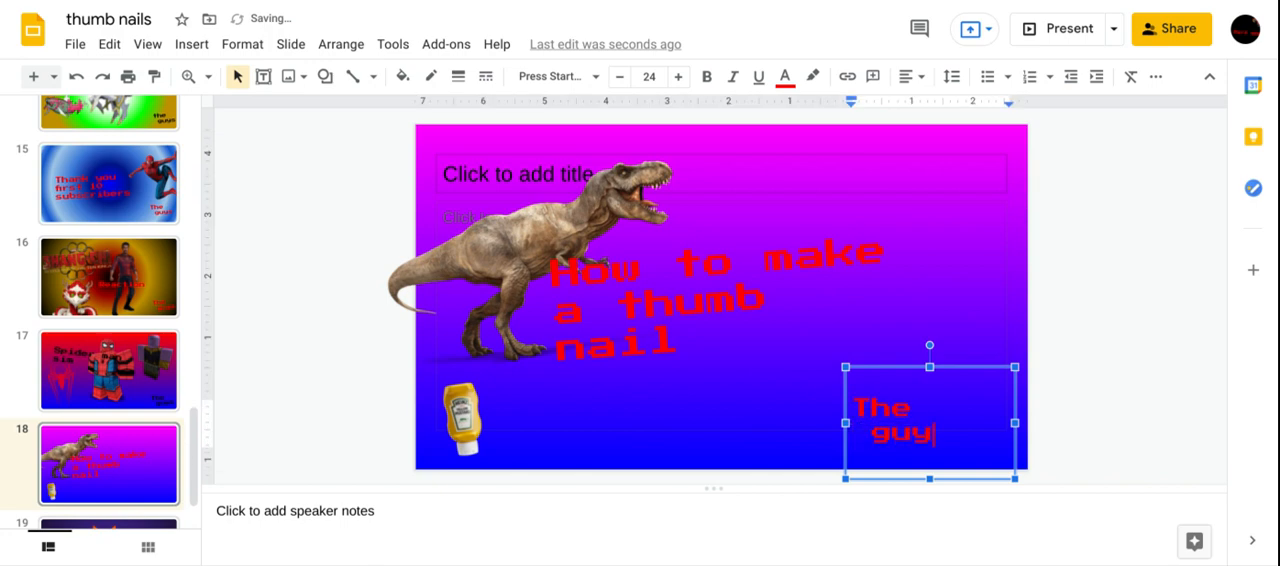
text(s)
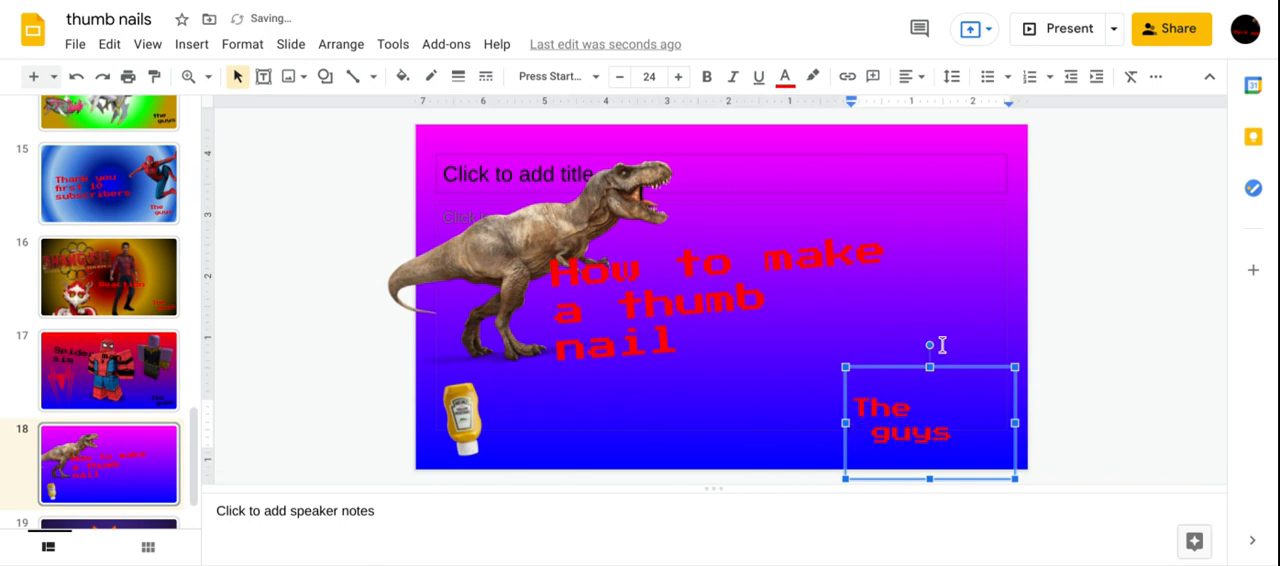
drag(930, 340, 925, 343)
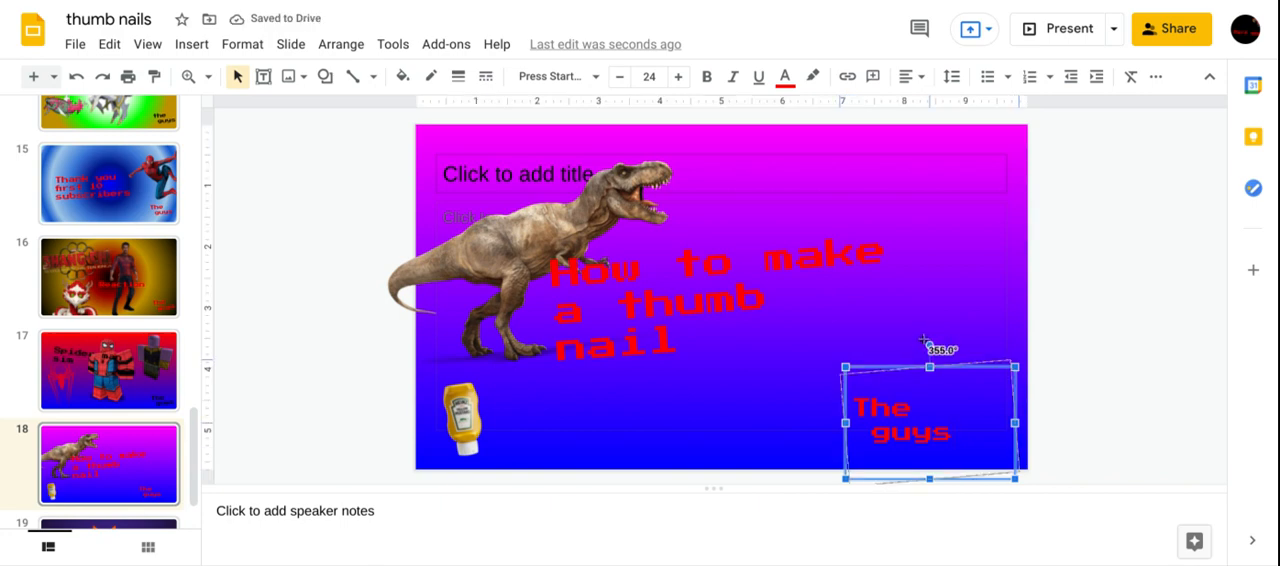